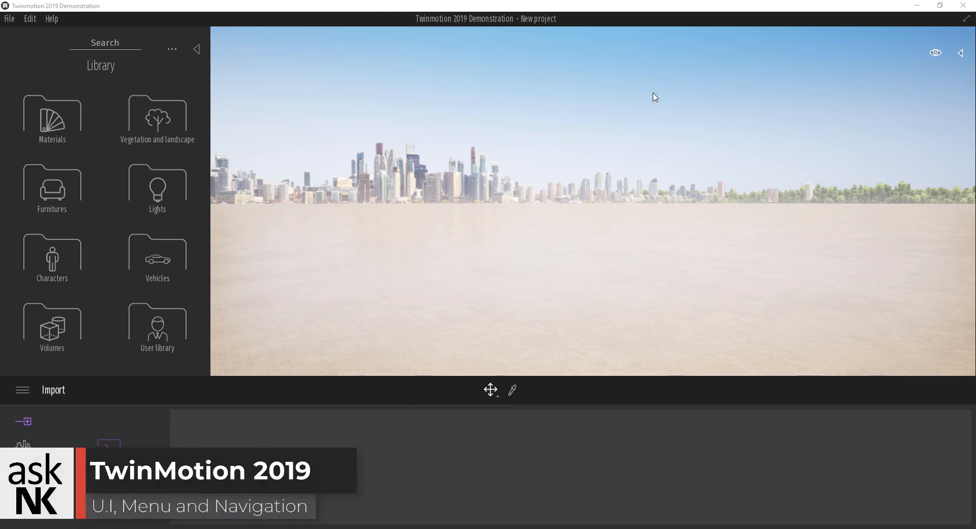
mouse_move(490, 391)
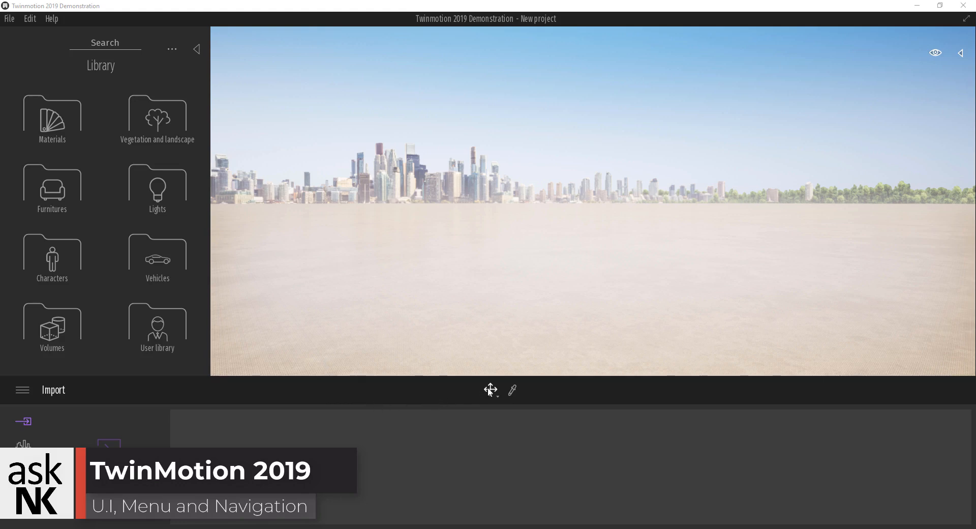
mouse_move(405, 417)
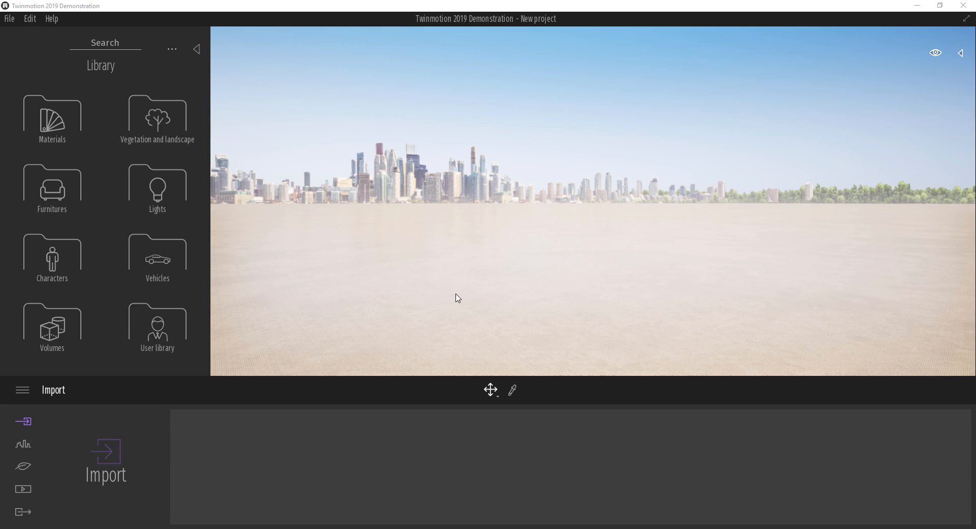
mouse_move(561, 245)
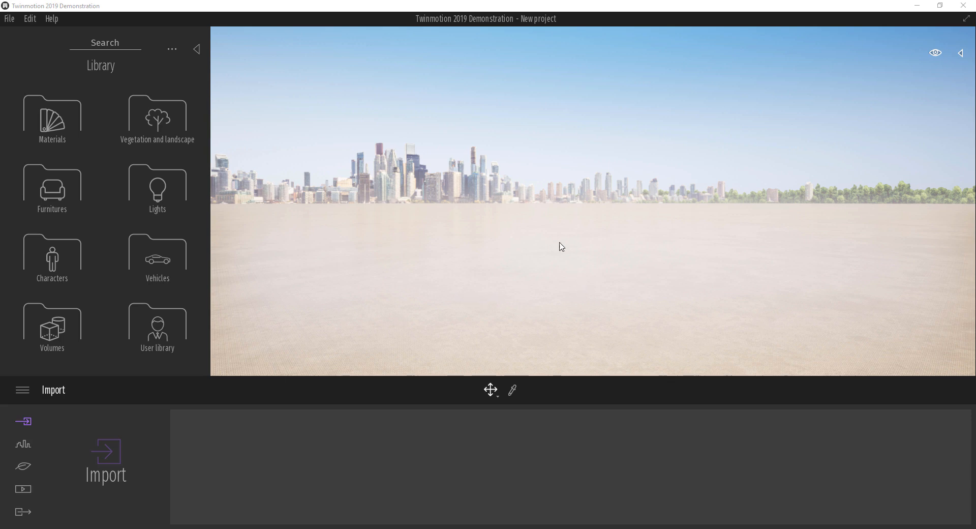
mouse_move(476, 309)
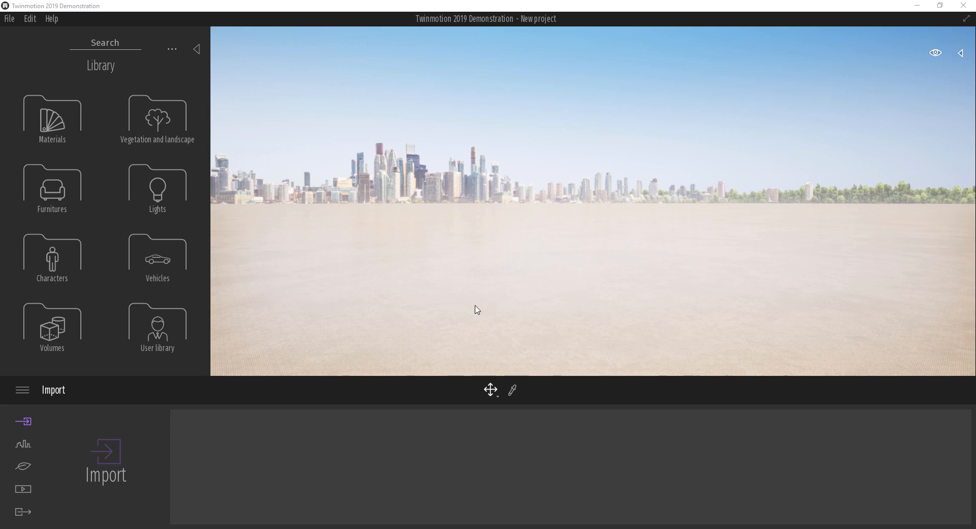
mouse_move(97, 253)
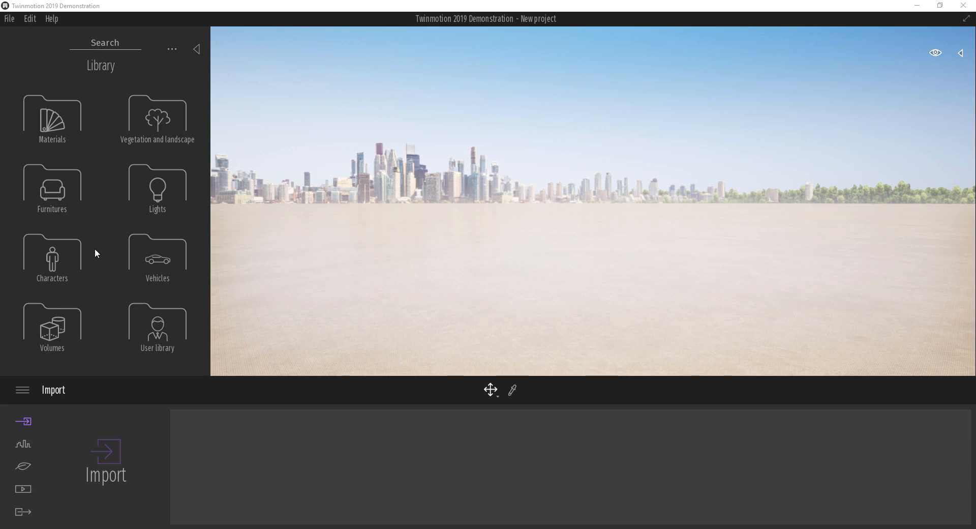
mouse_move(65, 169)
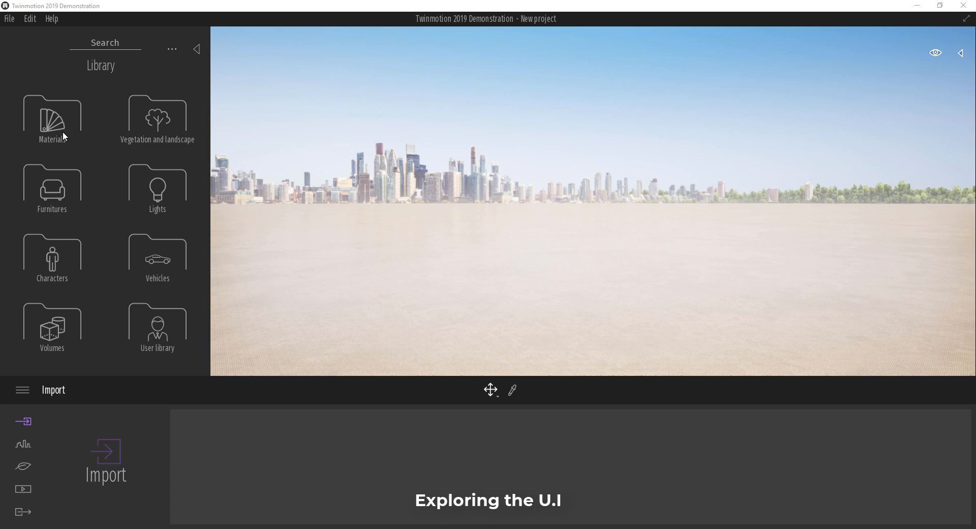
mouse_move(166, 153)
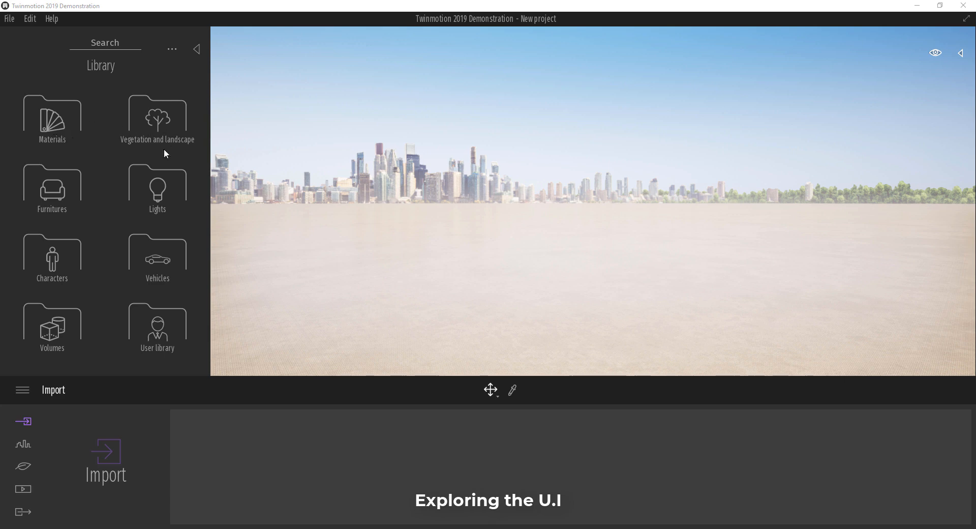
mouse_move(57, 296)
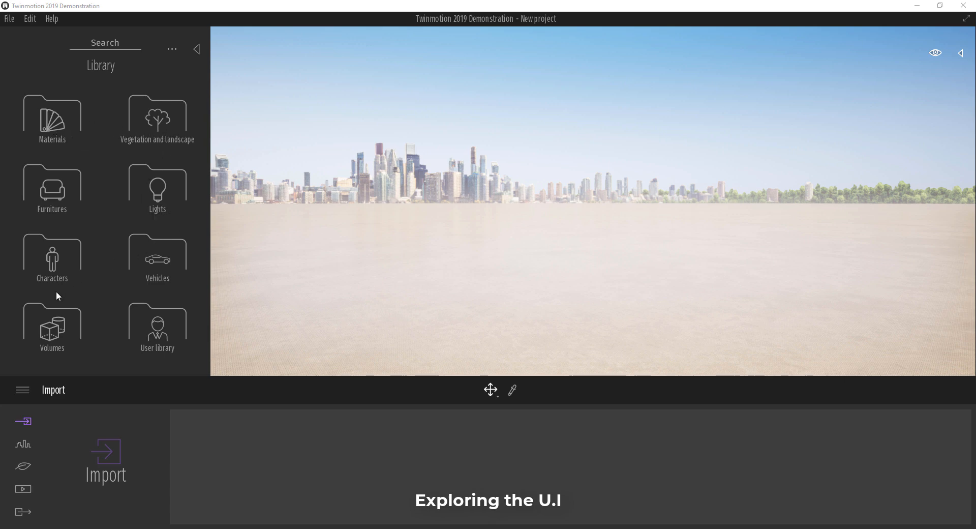
mouse_move(103, 318)
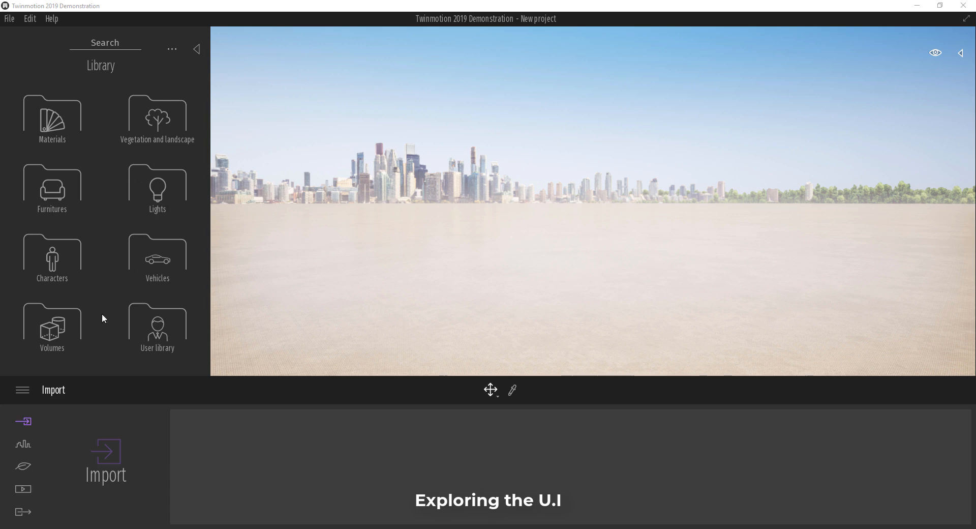
mouse_move(166, 355)
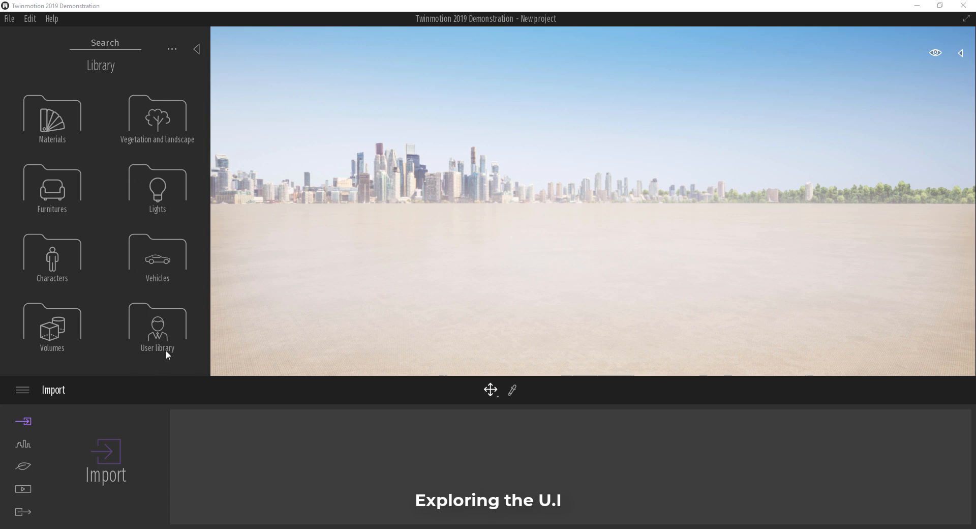
mouse_move(54, 49)
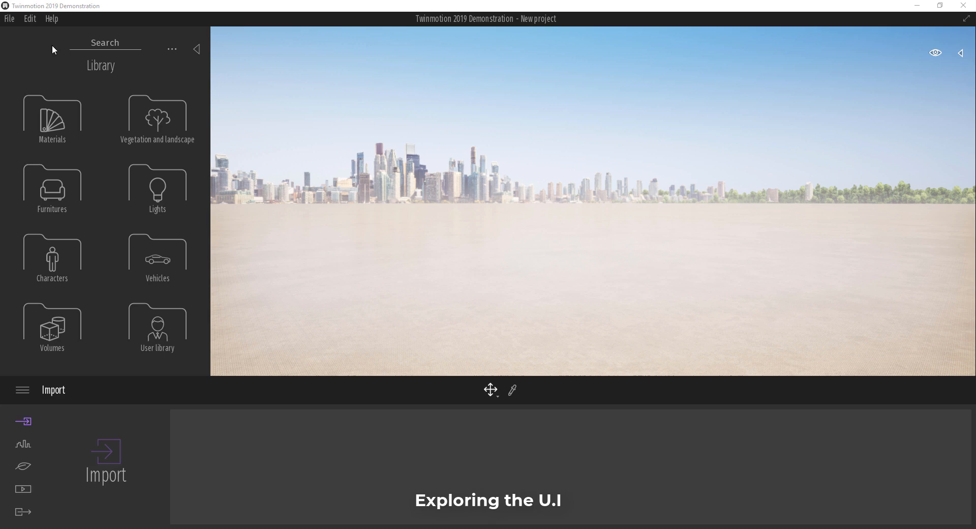
Browse the File, Help and Edit menus, then leave the hamburger main menu open
click(10, 18)
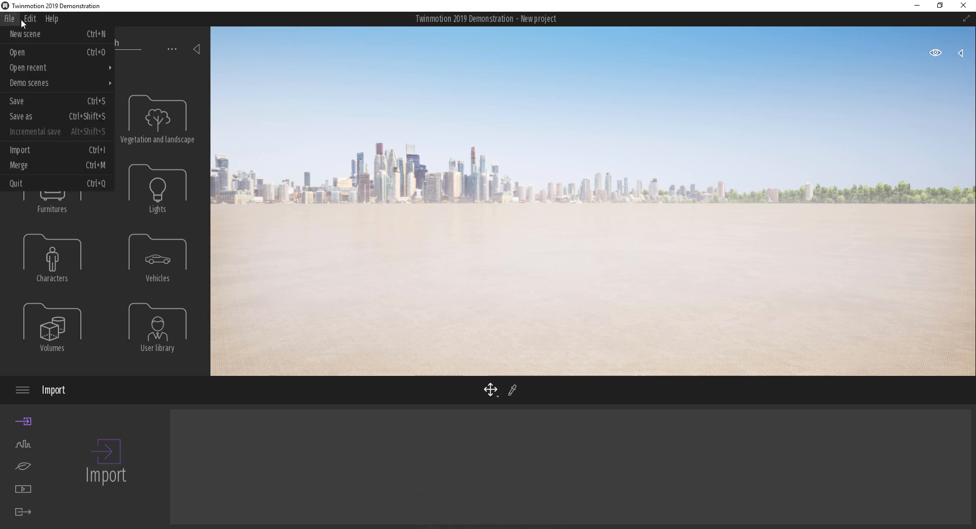
mouse_move(18, 21)
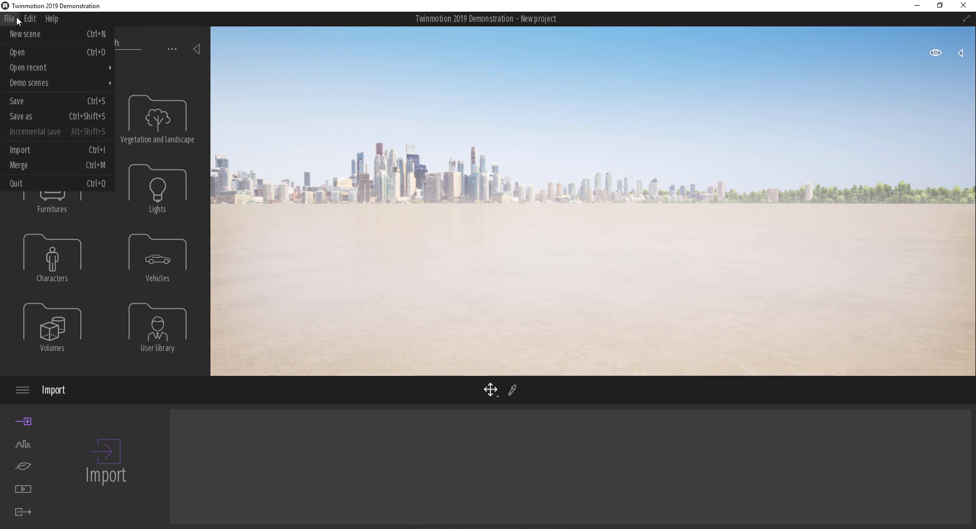
click(50, 18)
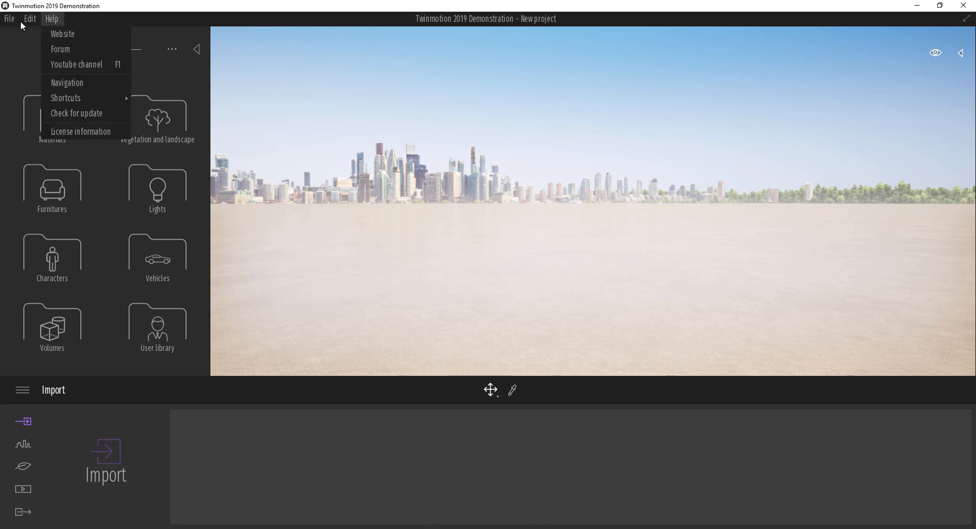
mouse_move(260, 158)
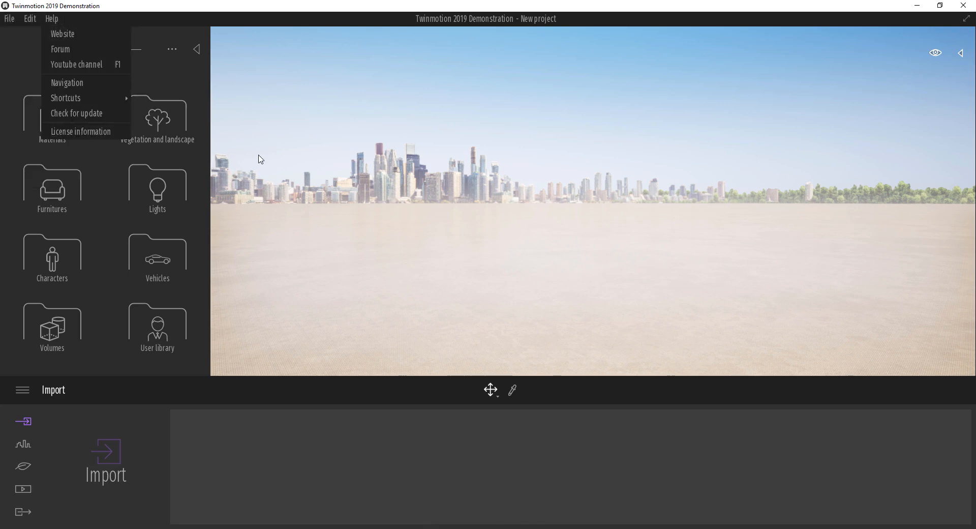
click(10, 19)
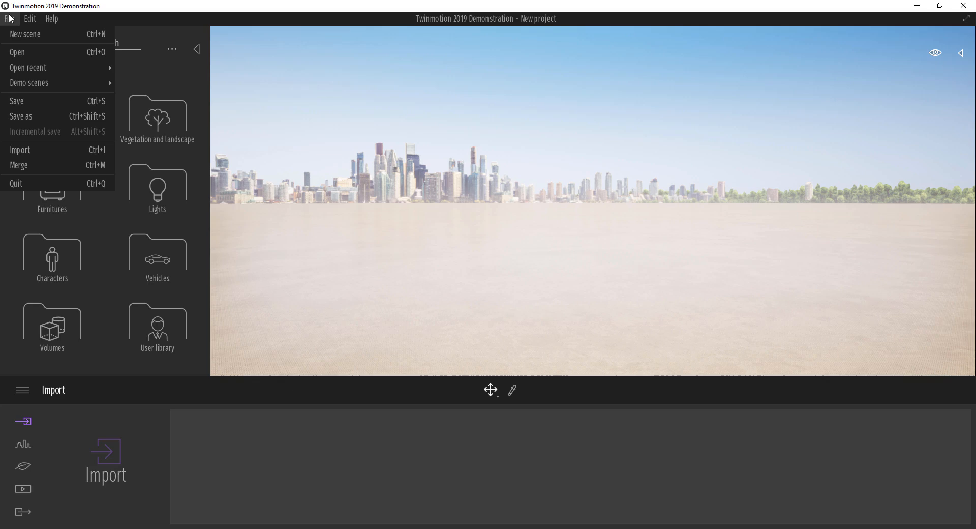
mouse_move(132, 476)
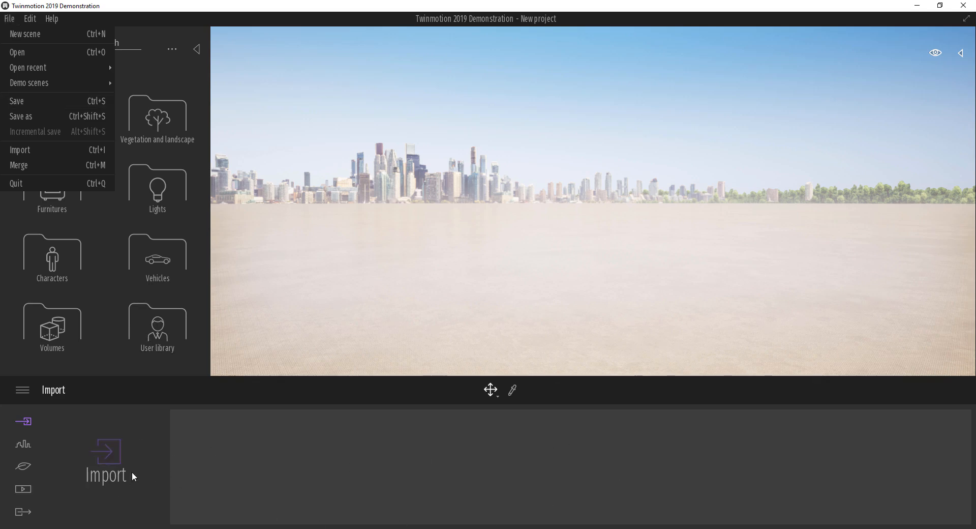
click(29, 18)
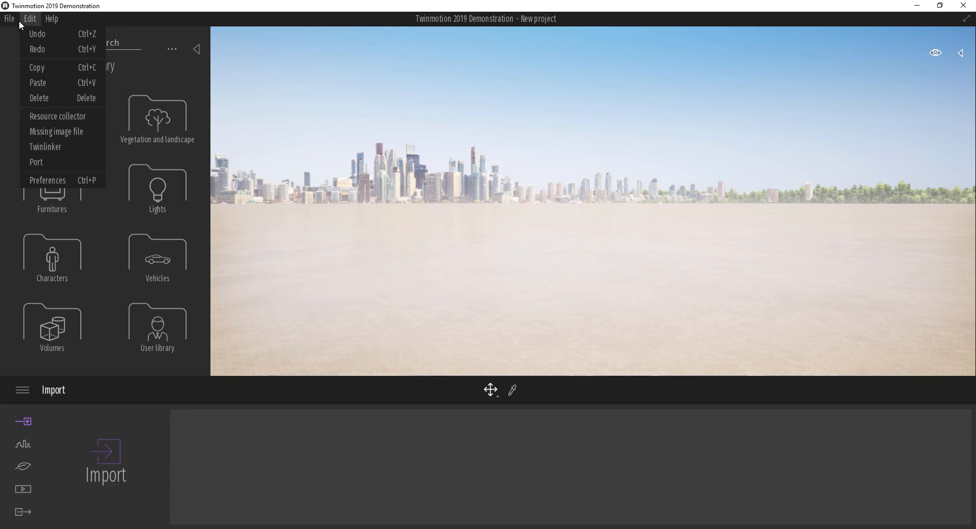
click(9, 19)
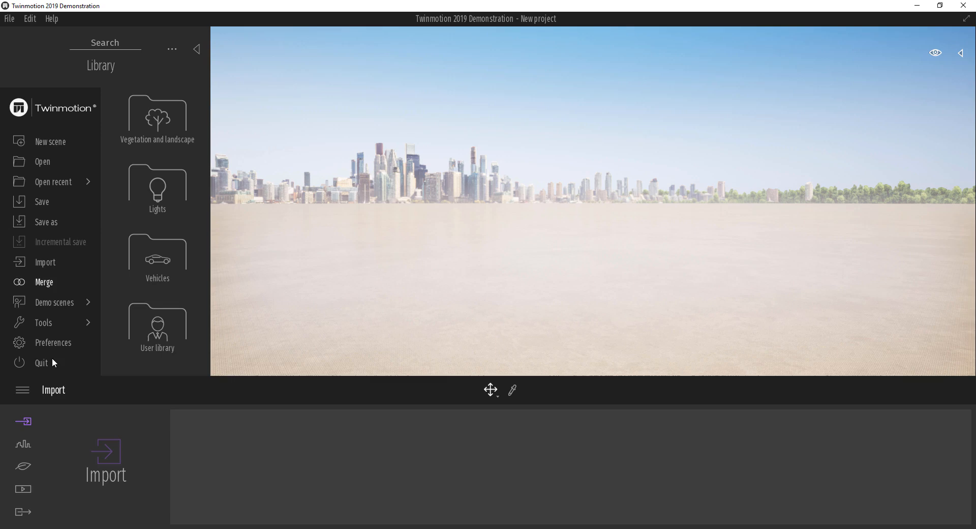
mouse_move(472, 297)
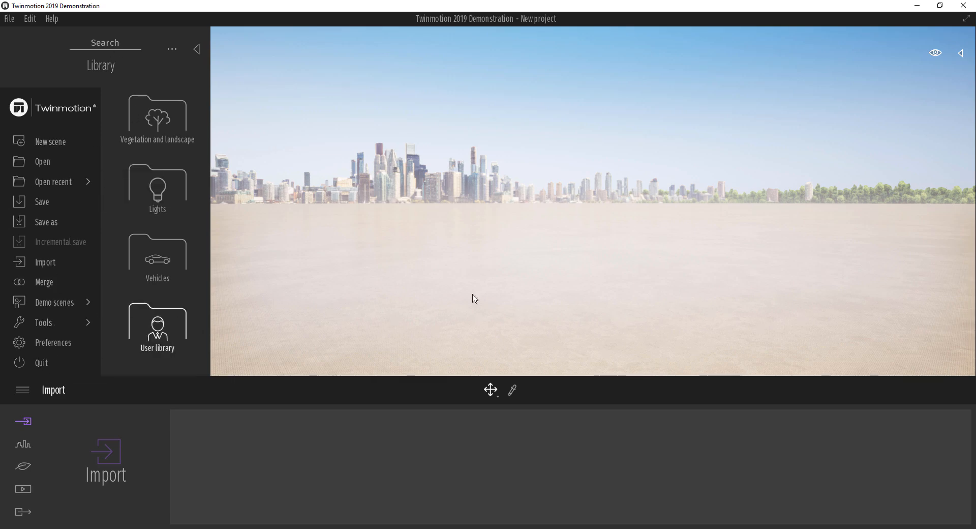
mouse_move(198, 359)
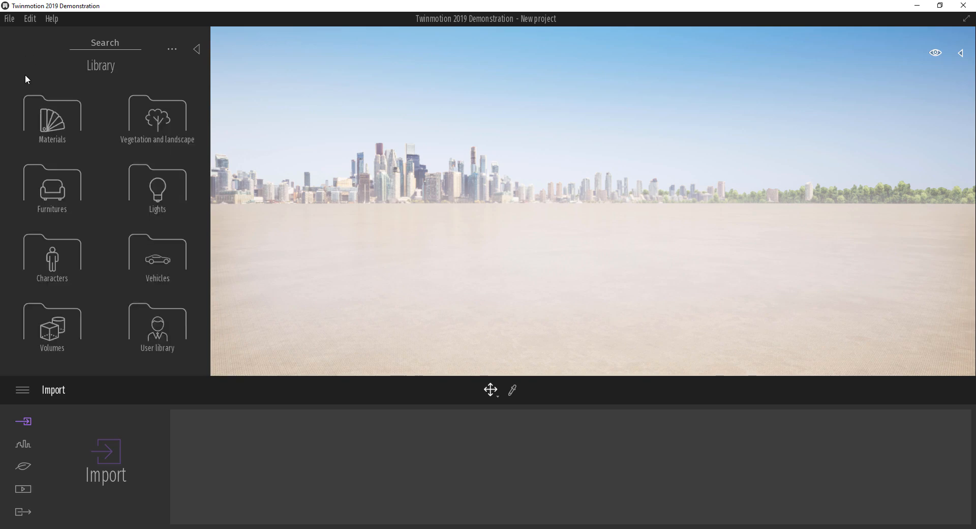
mouse_move(129, 346)
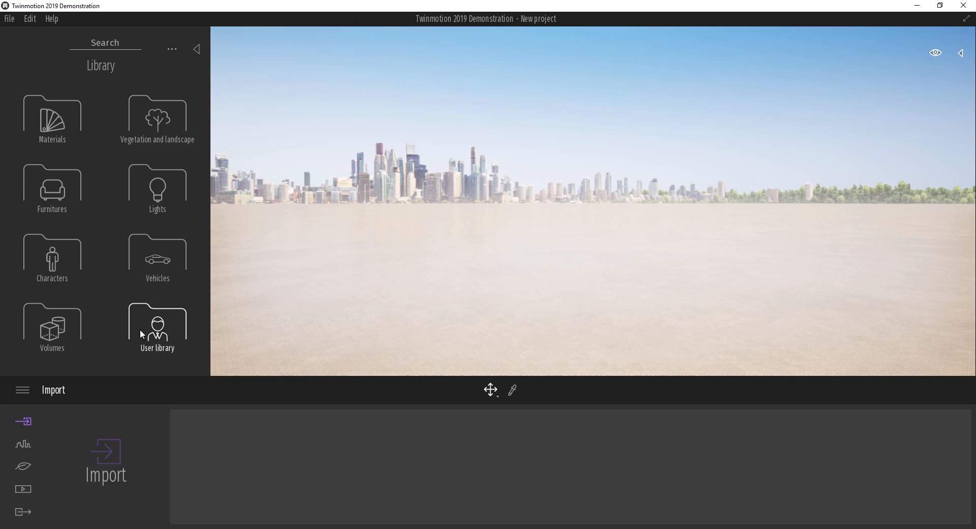
mouse_move(340, 320)
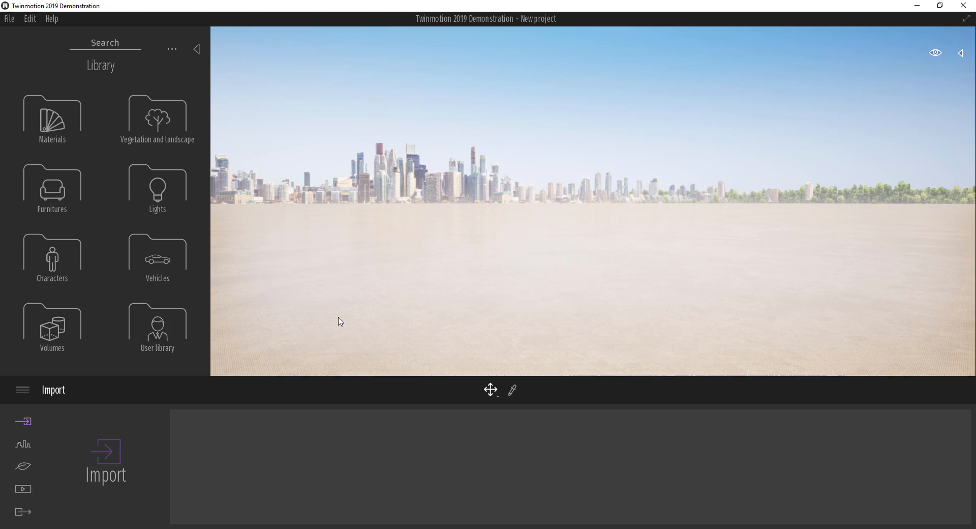
mouse_move(105, 460)
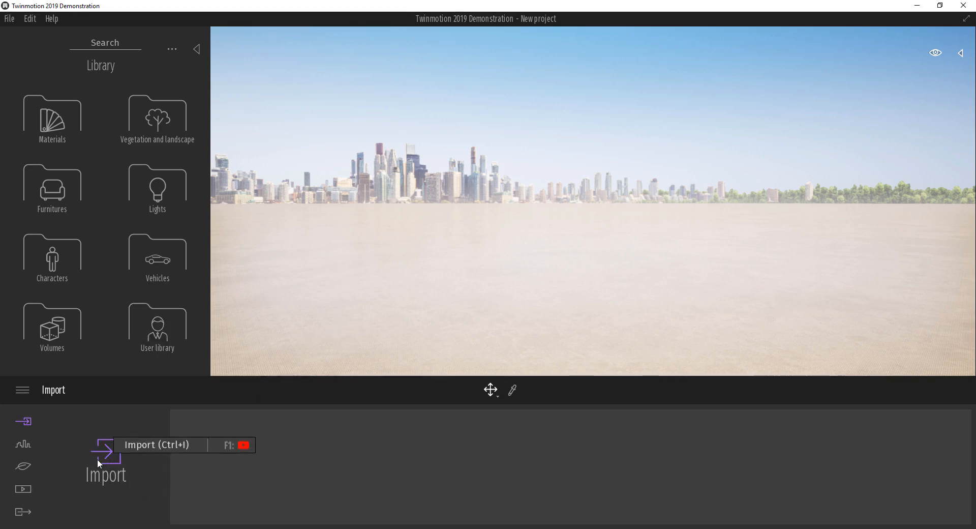
mouse_move(112, 451)
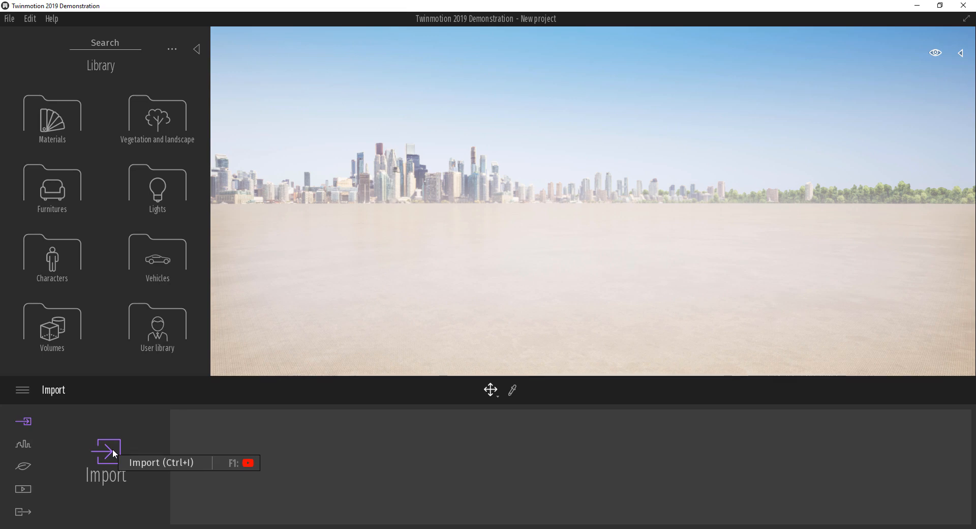
Start a geometry import, browse the supported 3D file types, then close the file browser unchosen
click(106, 451)
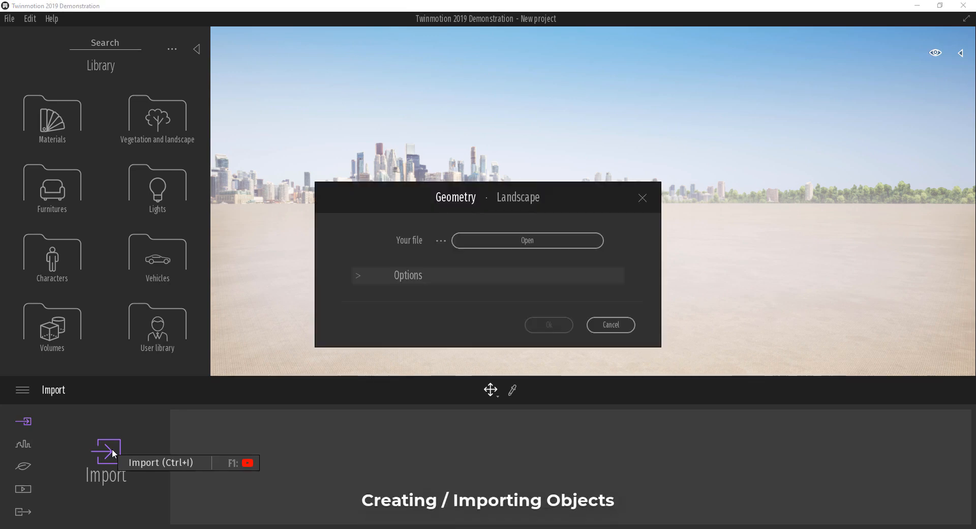
click(358, 275)
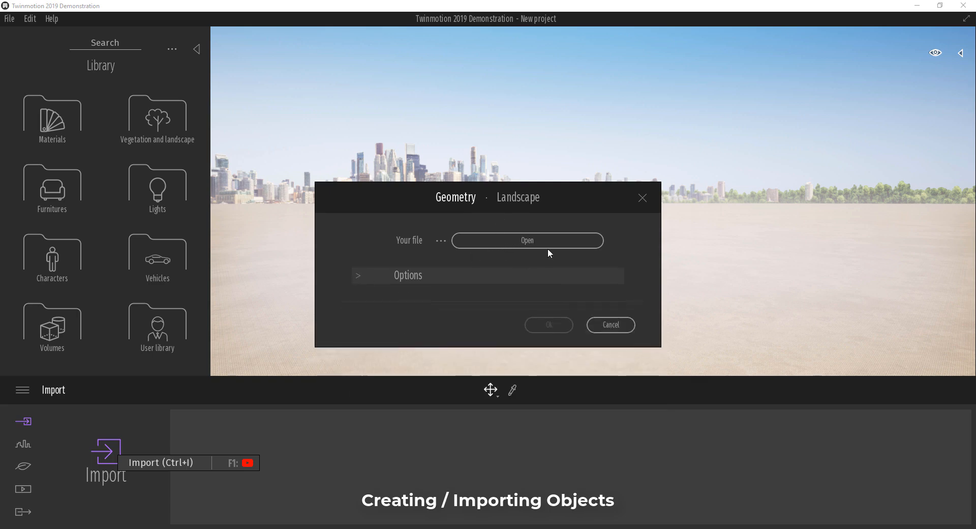
mouse_move(486, 264)
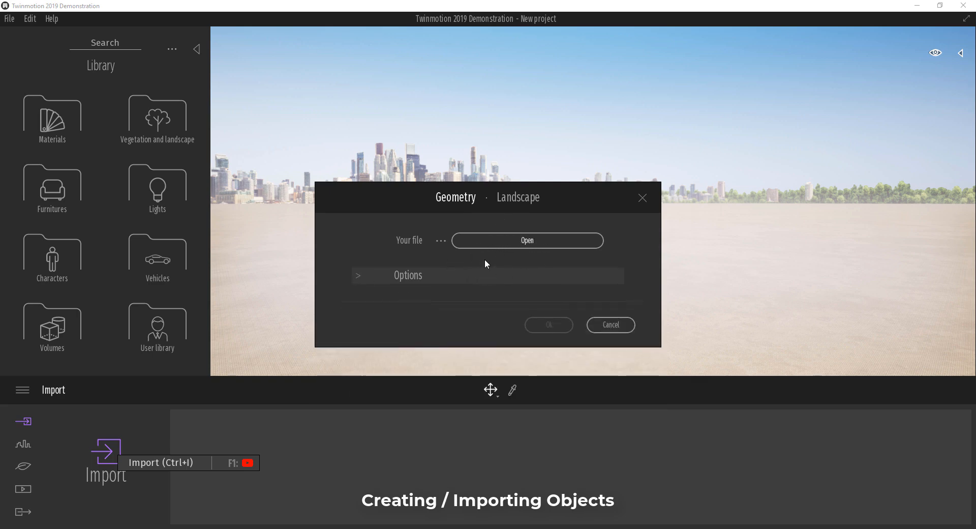
mouse_move(498, 249)
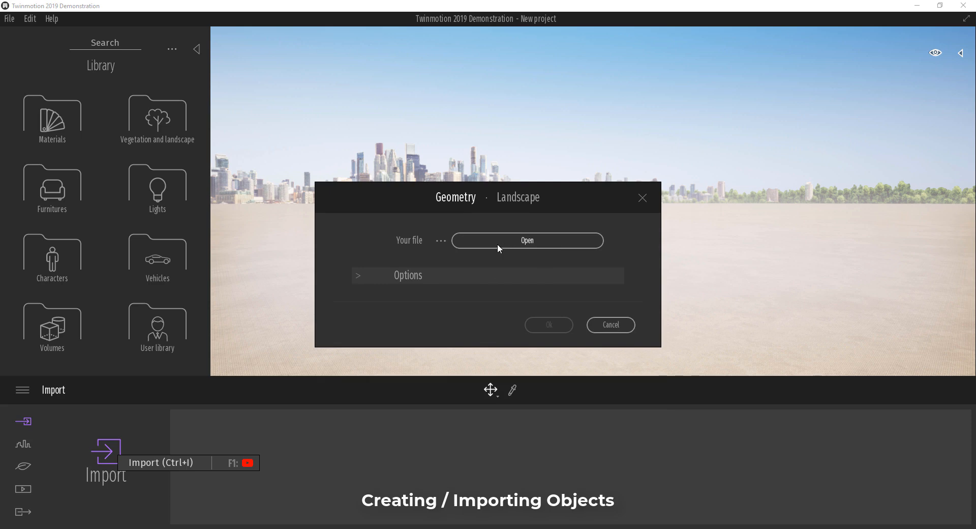
mouse_move(503, 247)
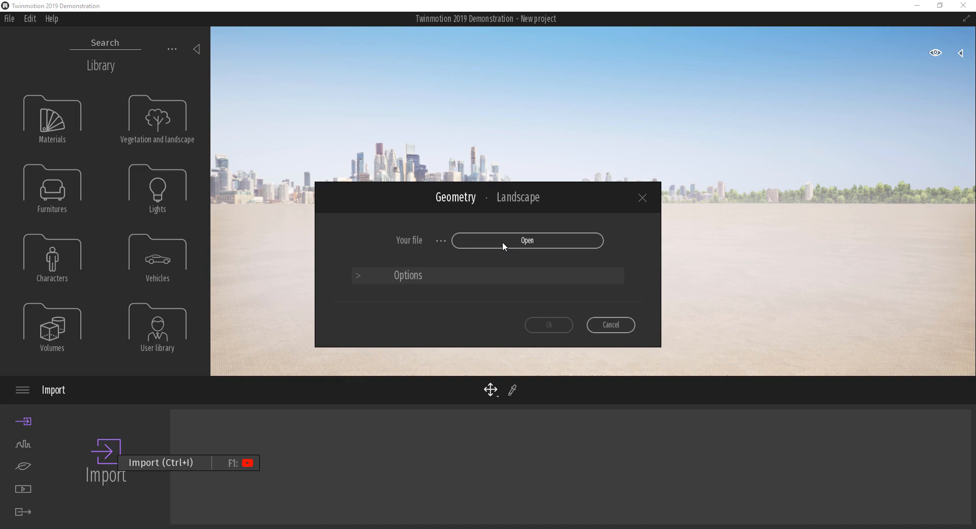
mouse_move(518, 248)
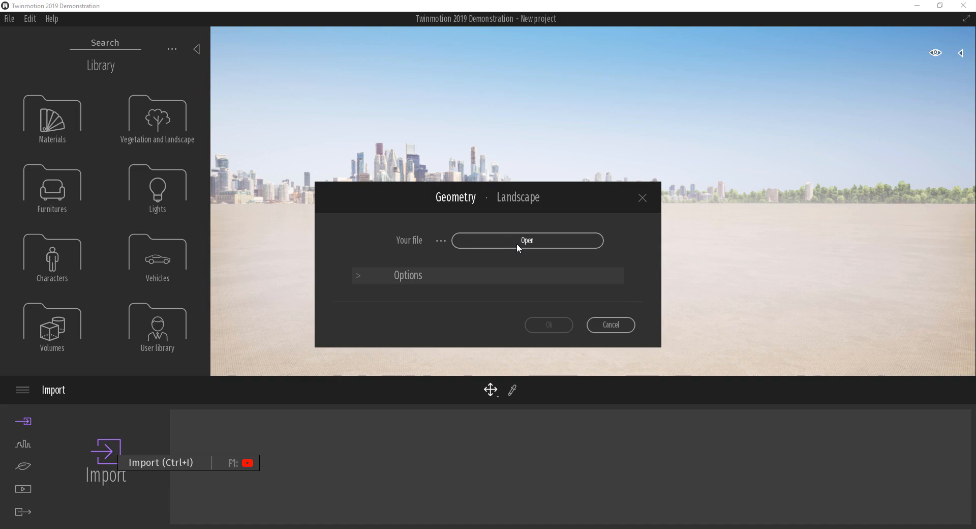
click(526, 240)
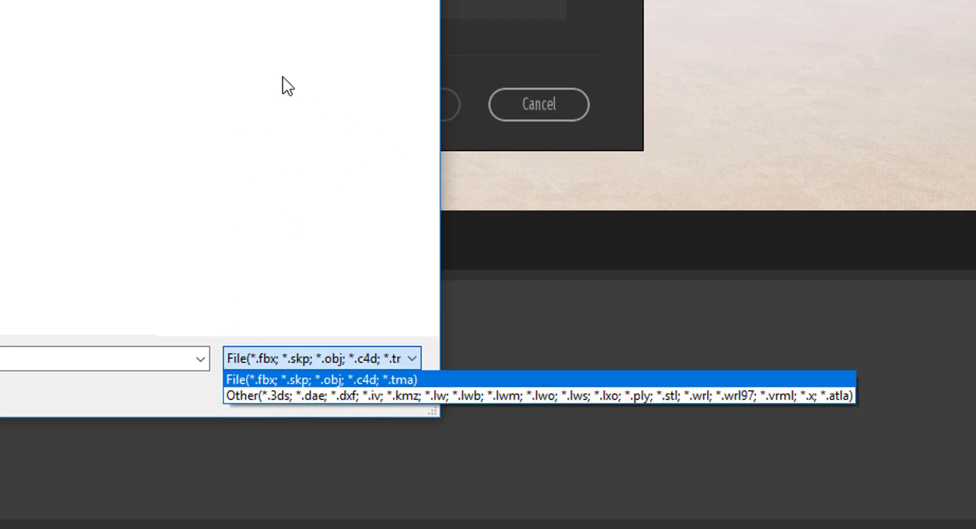
click(319, 378)
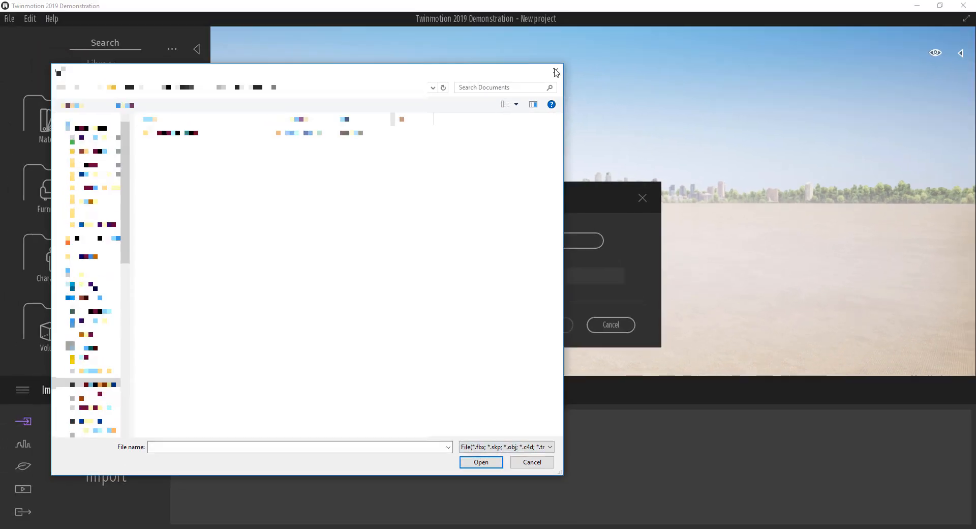
click(555, 71)
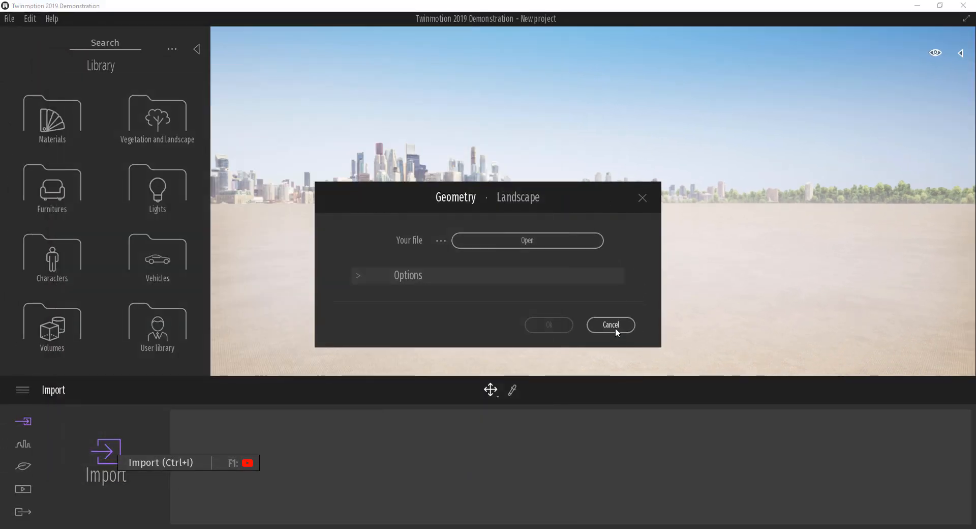
Cancel the import and show the library's Furnitures > Primitives collection
click(610, 324)
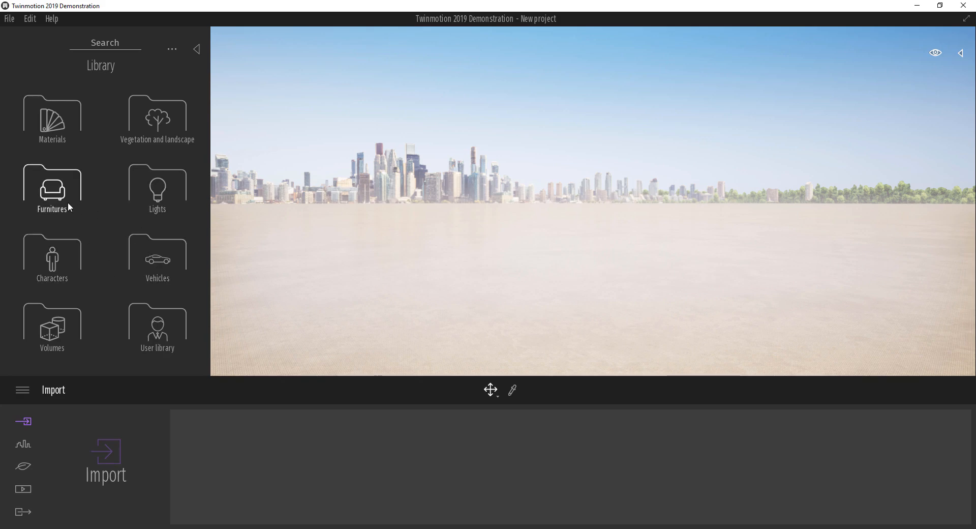
click(52, 187)
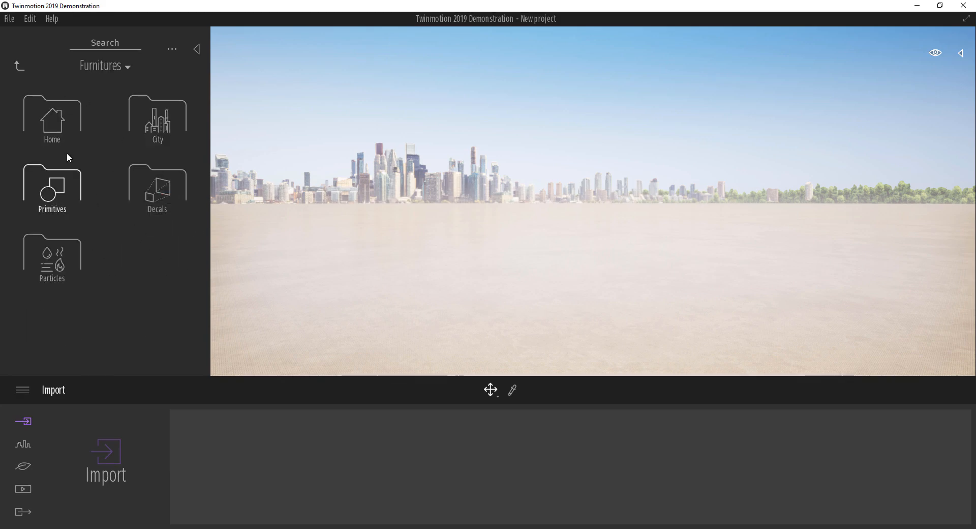
mouse_move(52, 187)
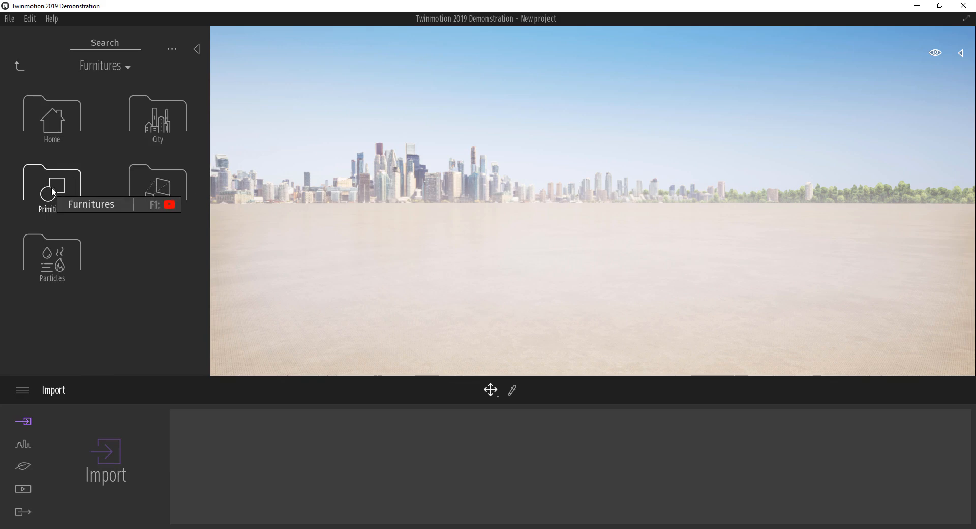
click(50, 181)
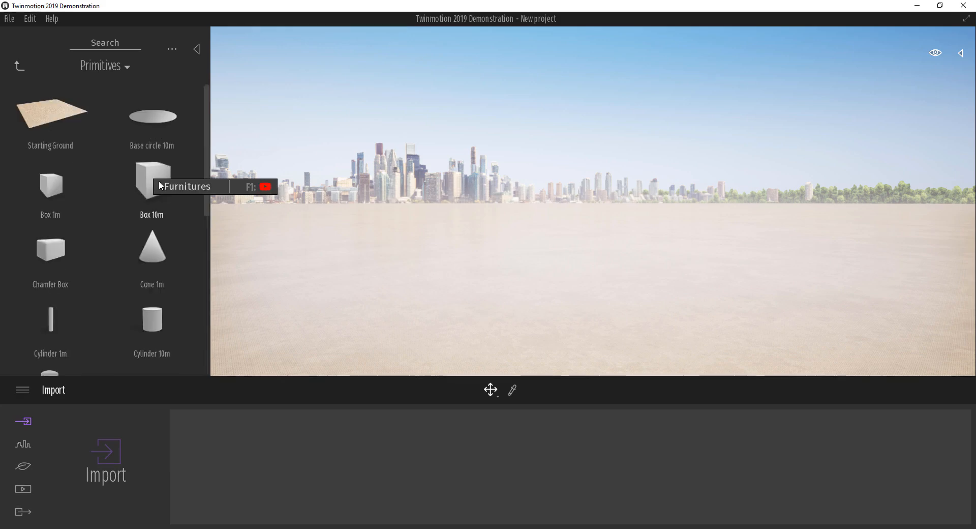
Place a Box 10m primitive from the library onto the ground in the scene
drag(152, 181, 542, 280)
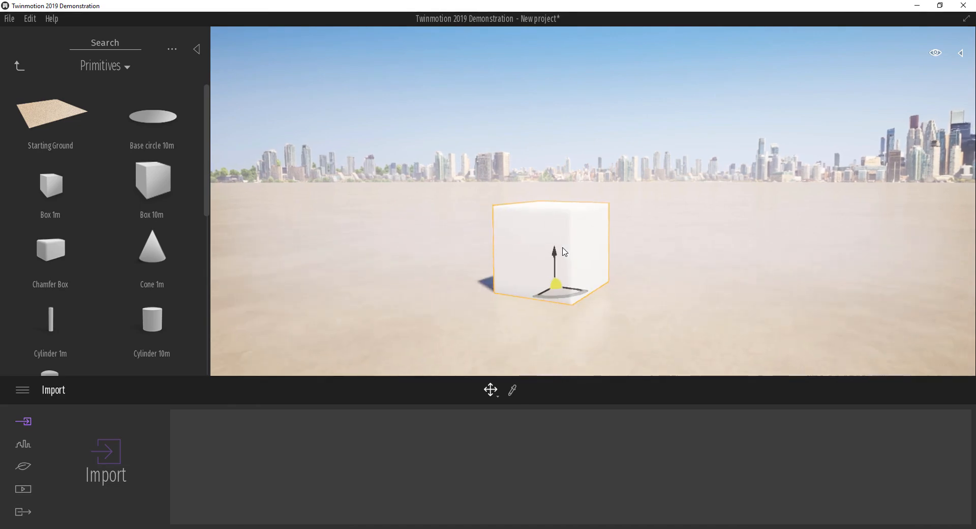
mouse_move(619, 285)
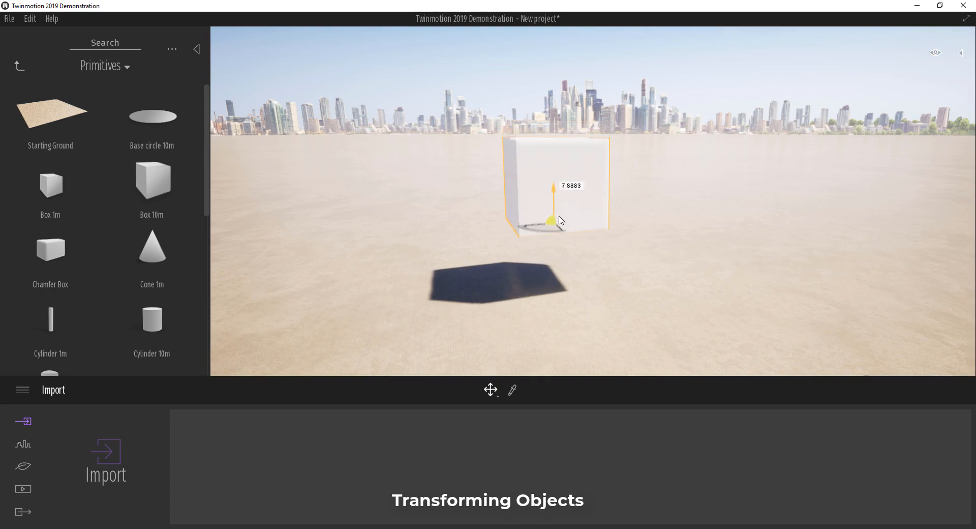
Rotate the box about its vertical axis, scale it up slightly, and return to Move mode
click(490, 390)
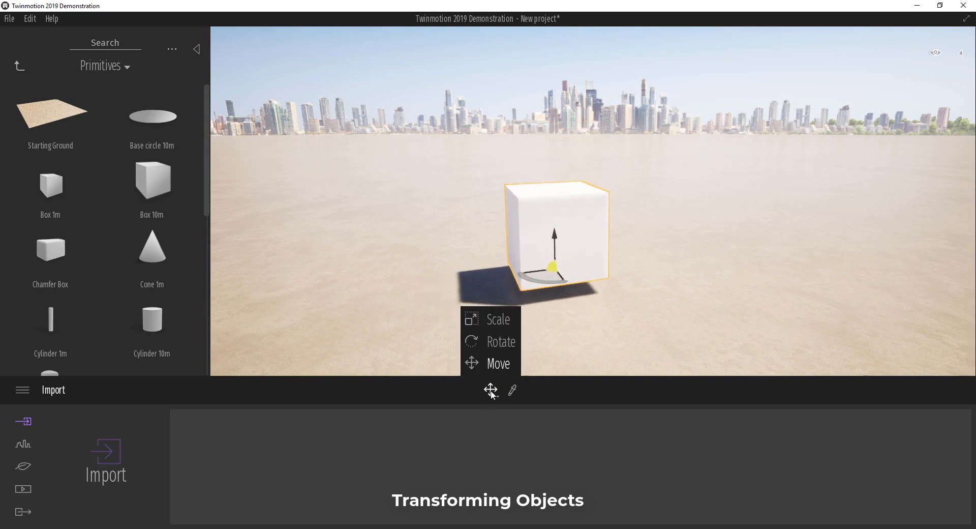
click(500, 341)
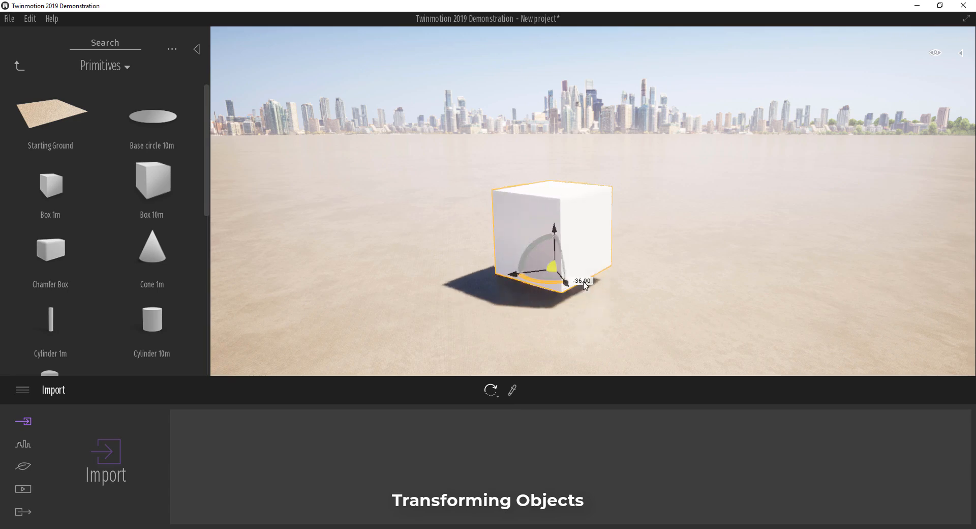
drag(551, 267, 538, 286)
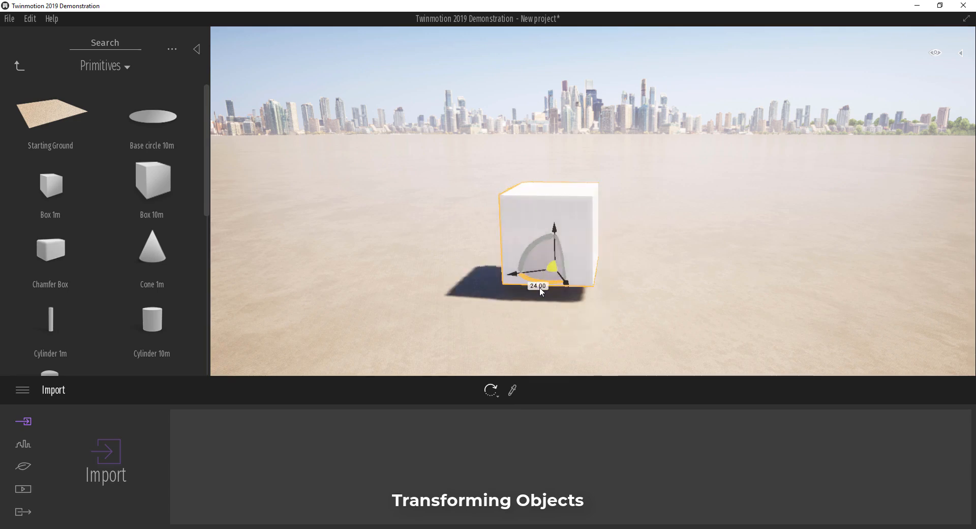
right_click(539, 292)
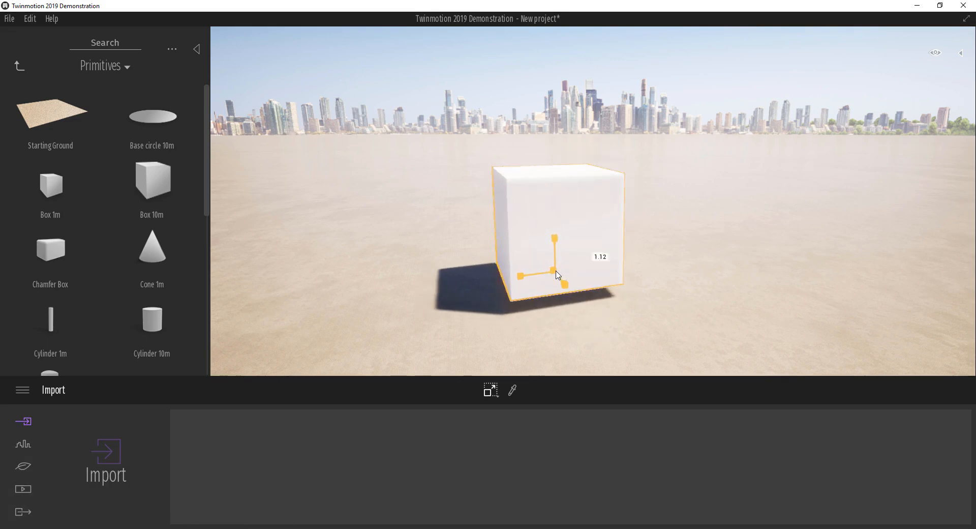
drag(556, 273, 646, 261)
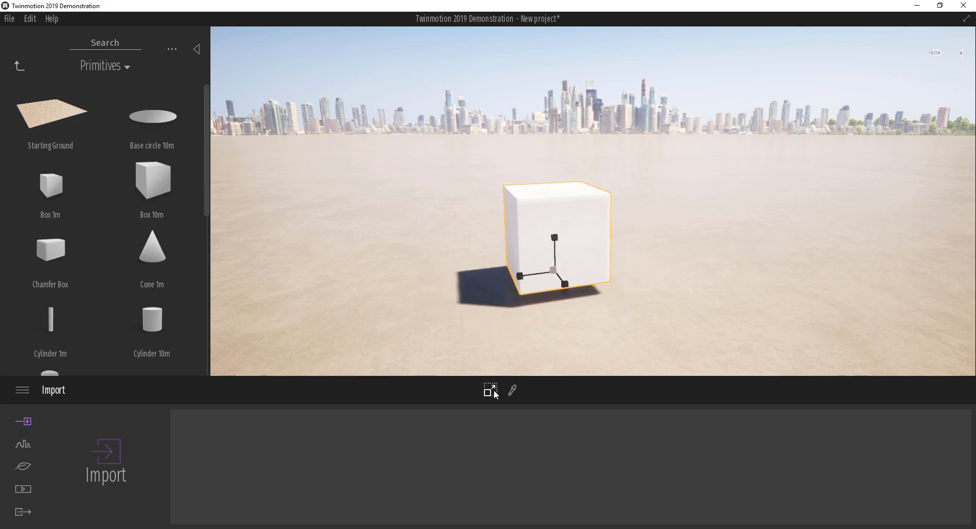
click(490, 390)
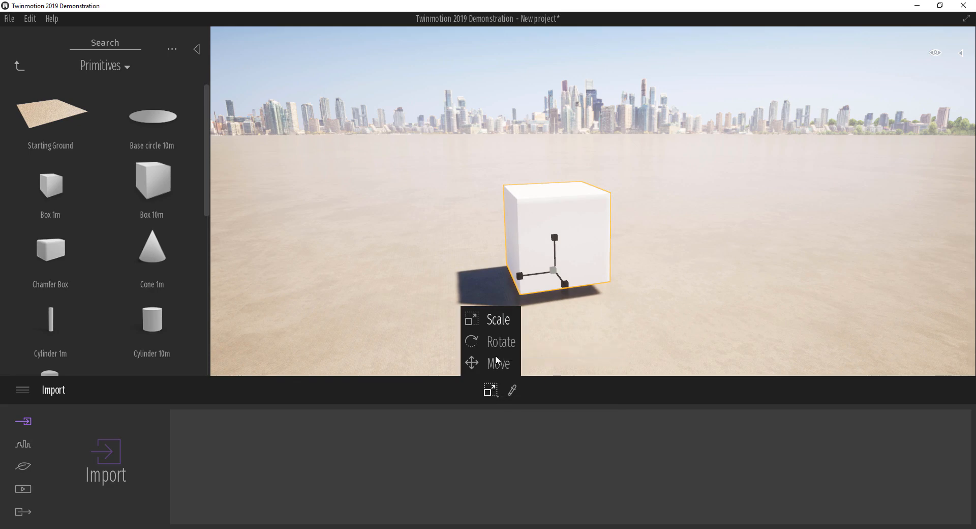
click(498, 363)
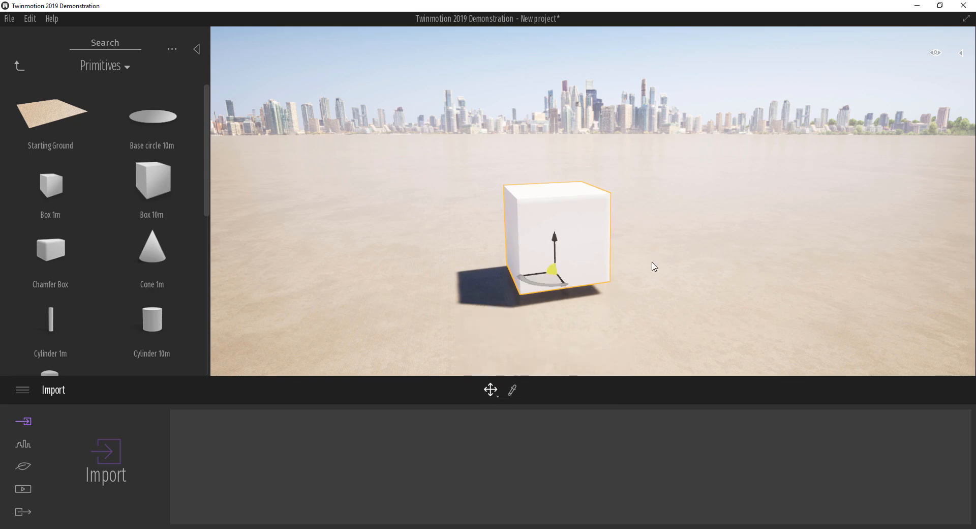
mouse_move(621, 275)
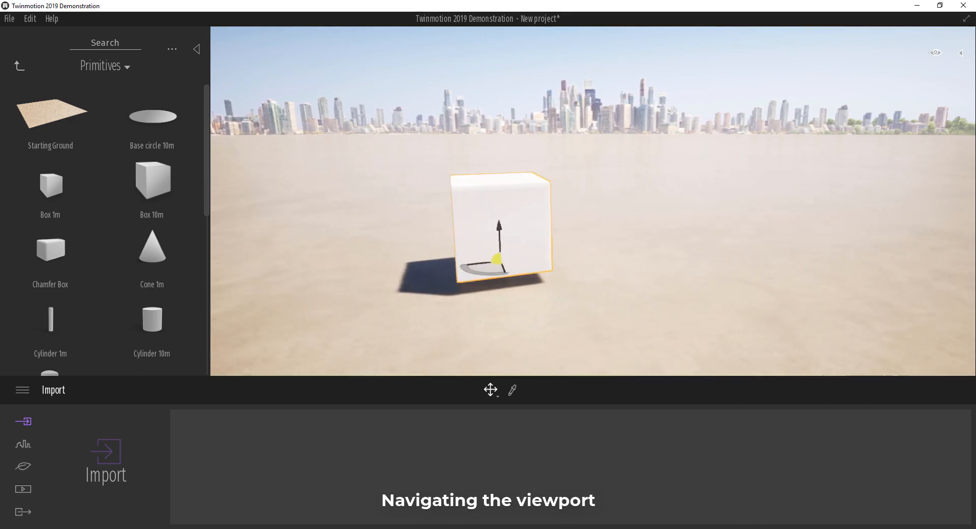
Move the camera around the box, then show the Help menu's navigation resources
drag(494, 261, 540, 261)
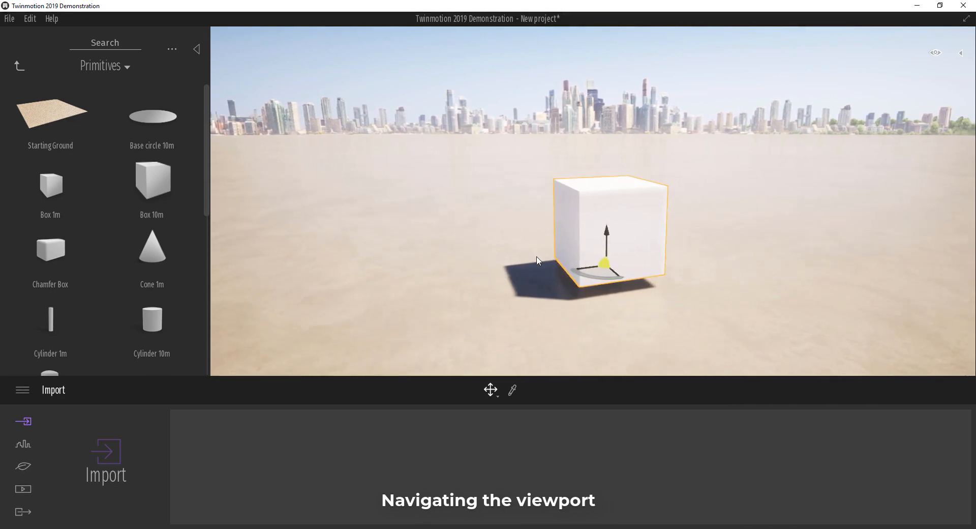
mouse_move(460, 256)
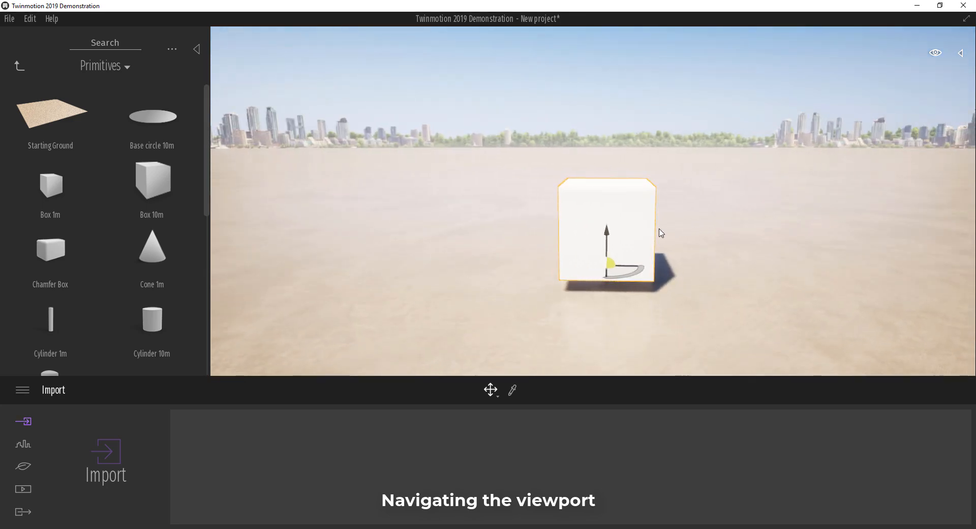
mouse_move(627, 231)
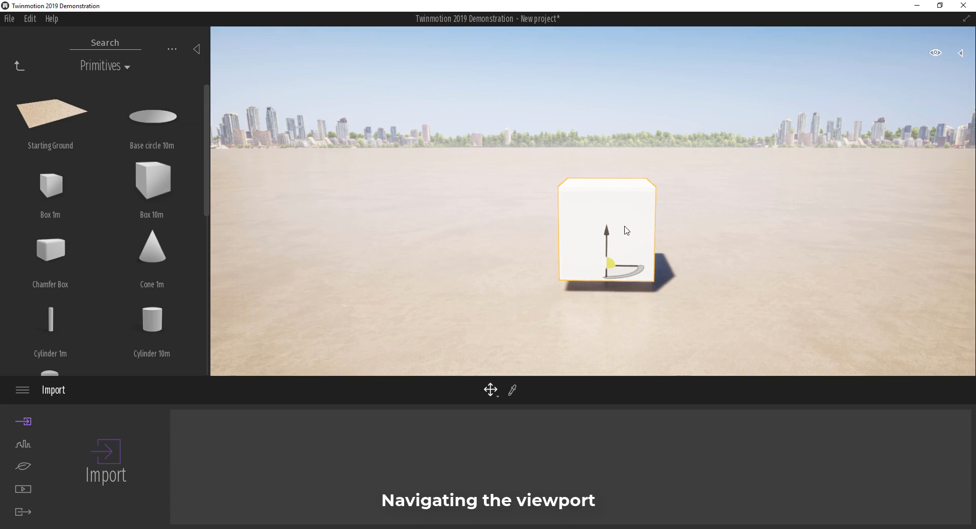
mouse_move(603, 215)
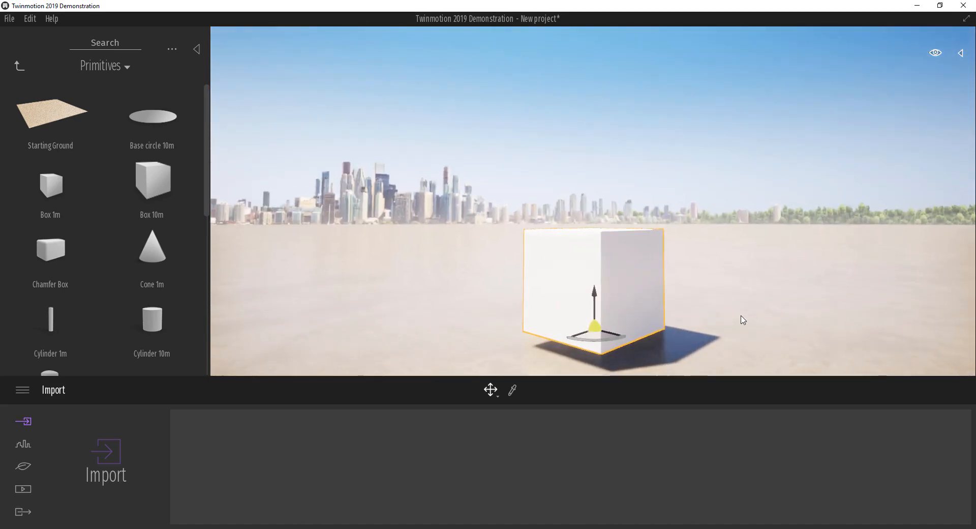
click(50, 19)
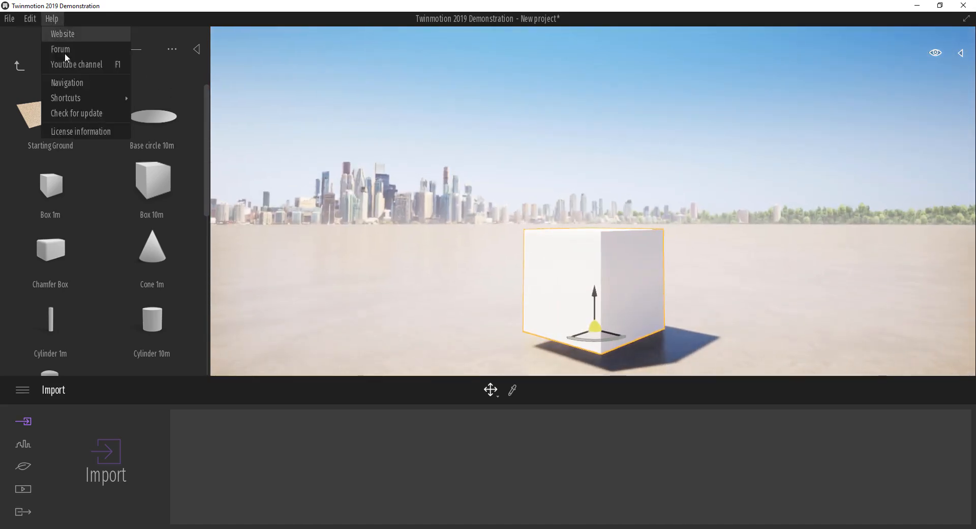
Try the Twinmotion, Sketchup and Revit navigation presets, settle on Archicad, and close the settings
click(67, 82)
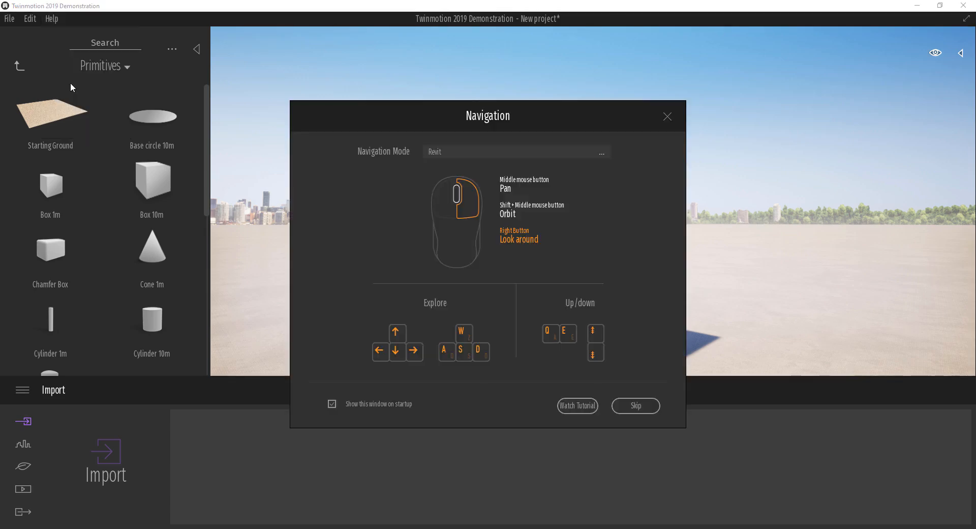
click(600, 151)
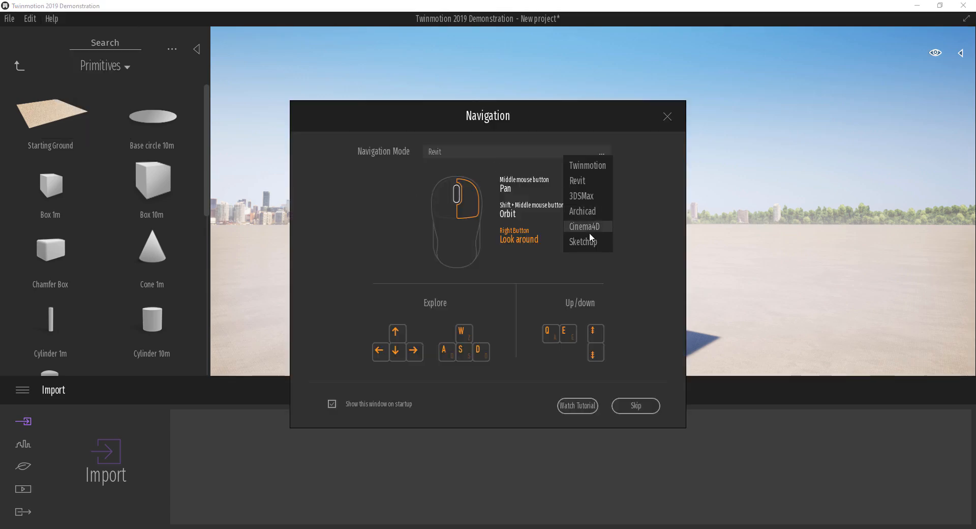
click(586, 165)
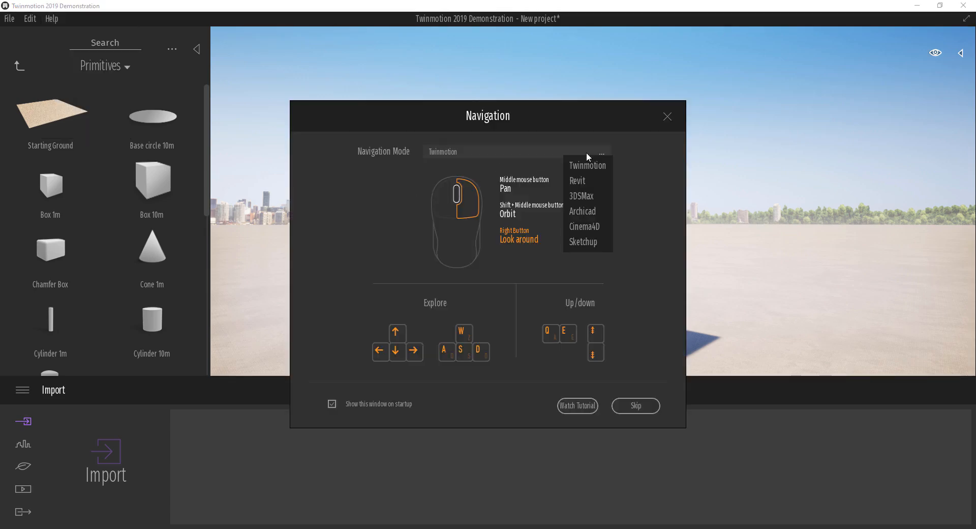
mouse_move(589, 196)
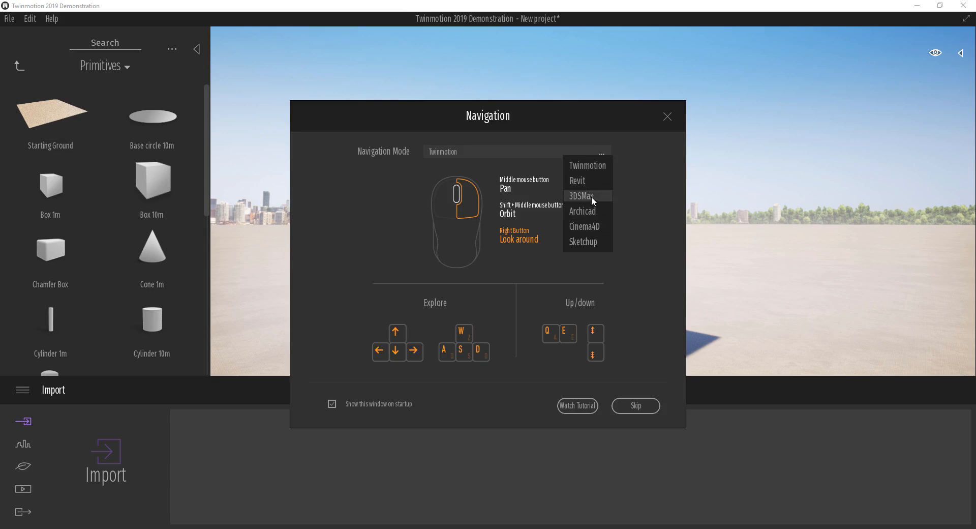
click(580, 195)
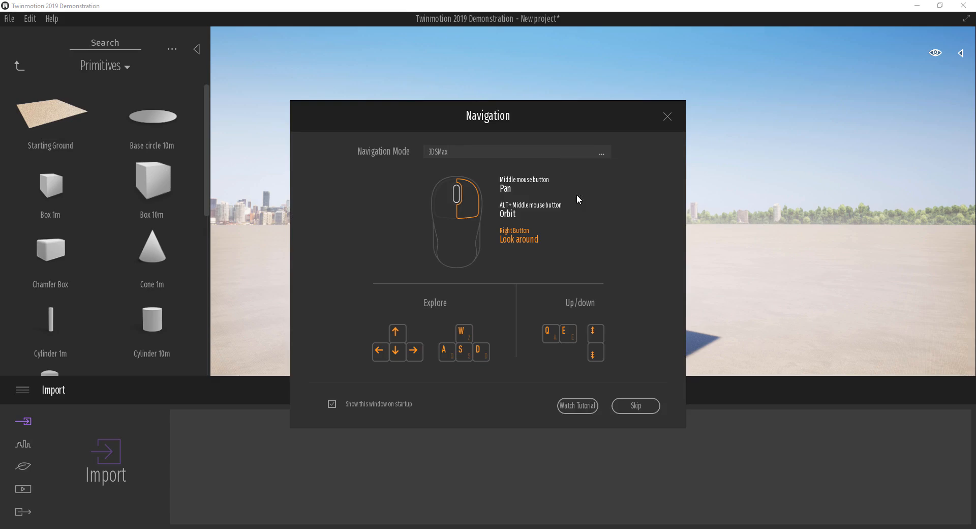
mouse_move(530, 206)
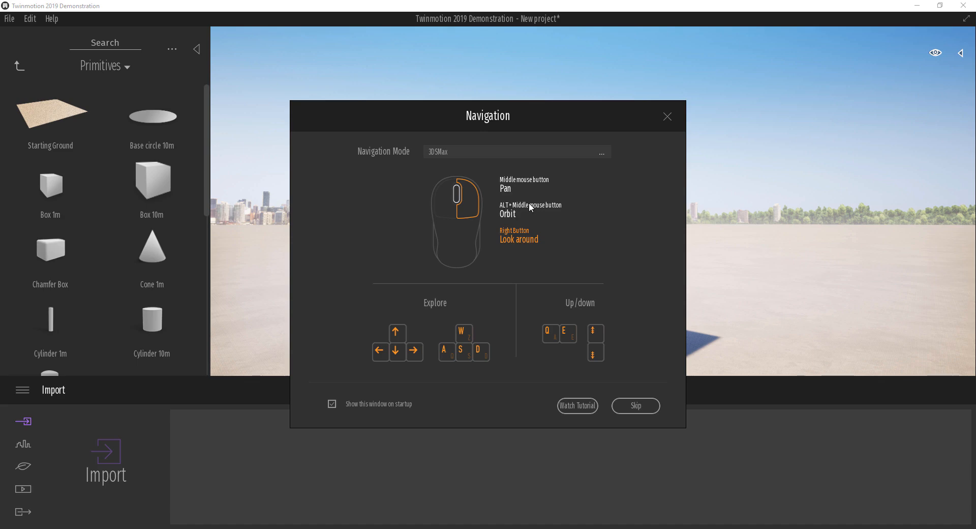
mouse_move(518, 212)
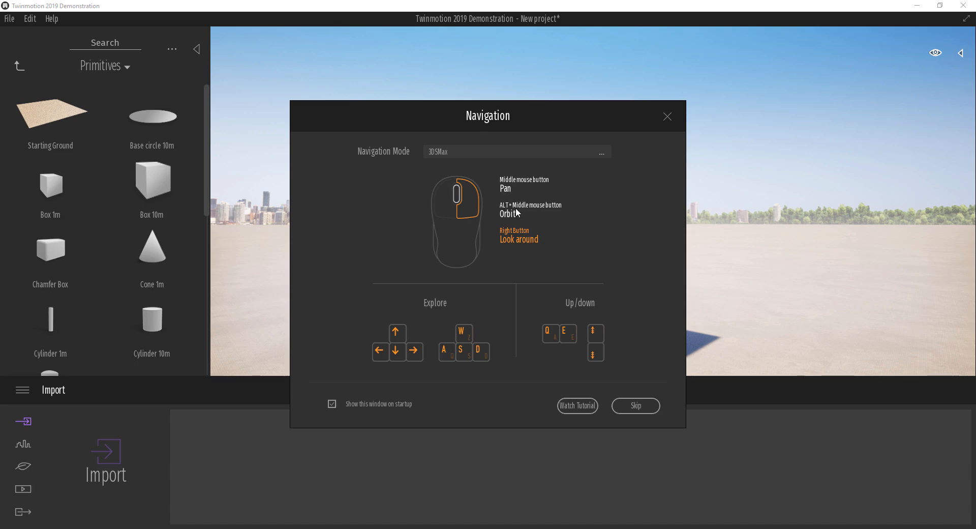
click(600, 152)
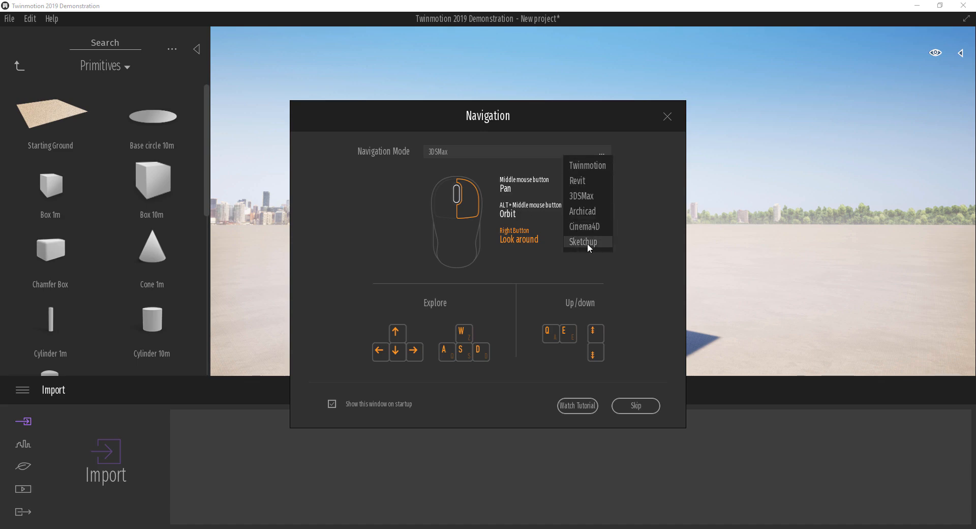
click(582, 242)
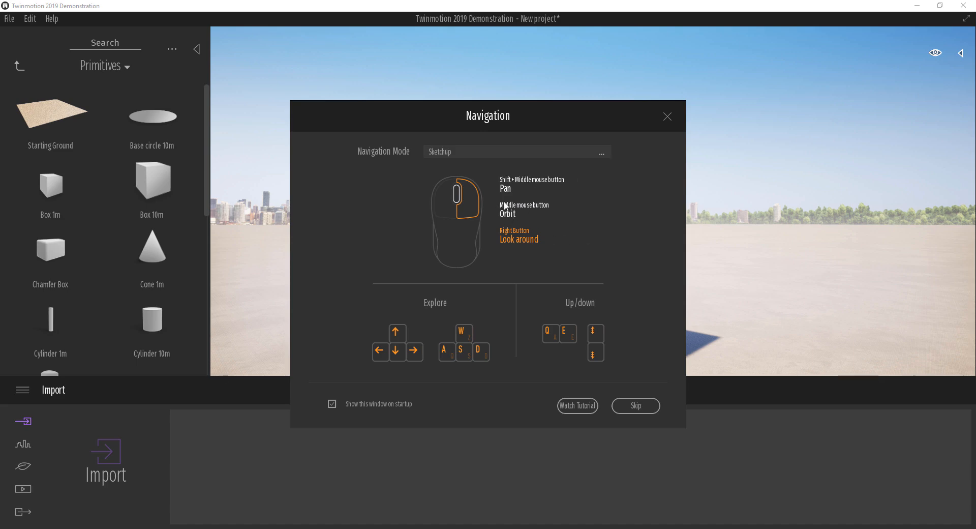
mouse_move(484, 184)
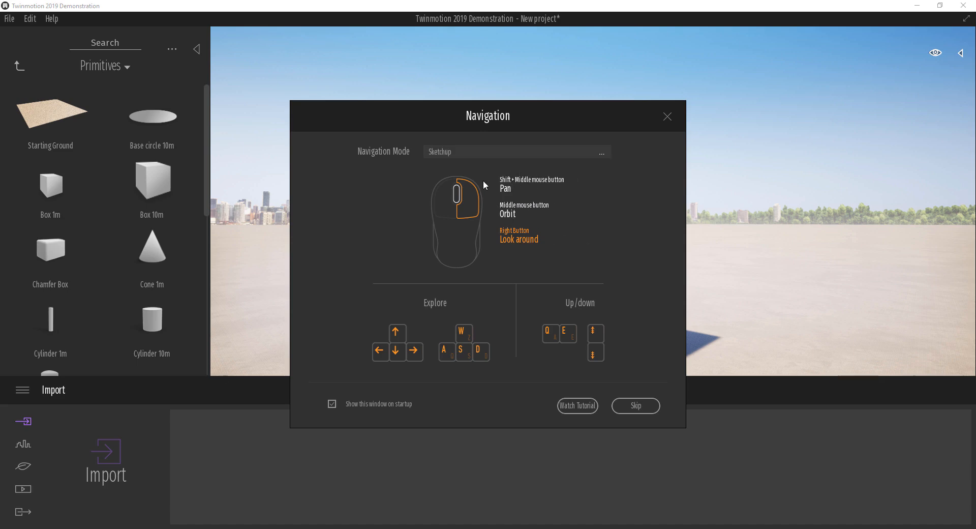
click(599, 151)
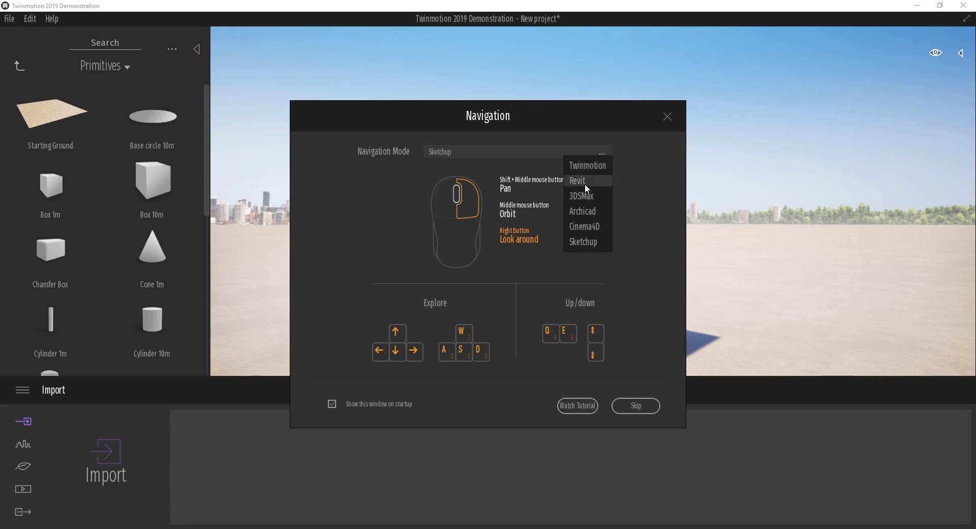
click(577, 180)
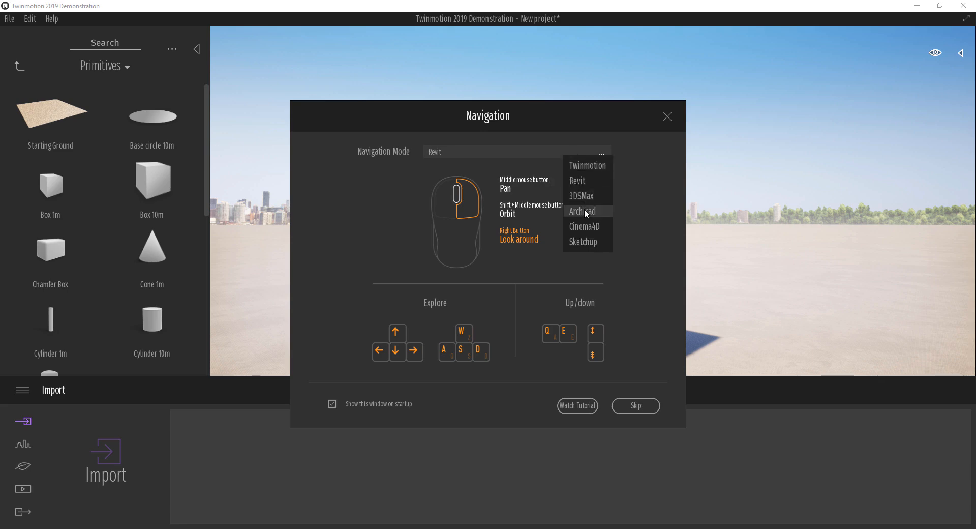
click(581, 211)
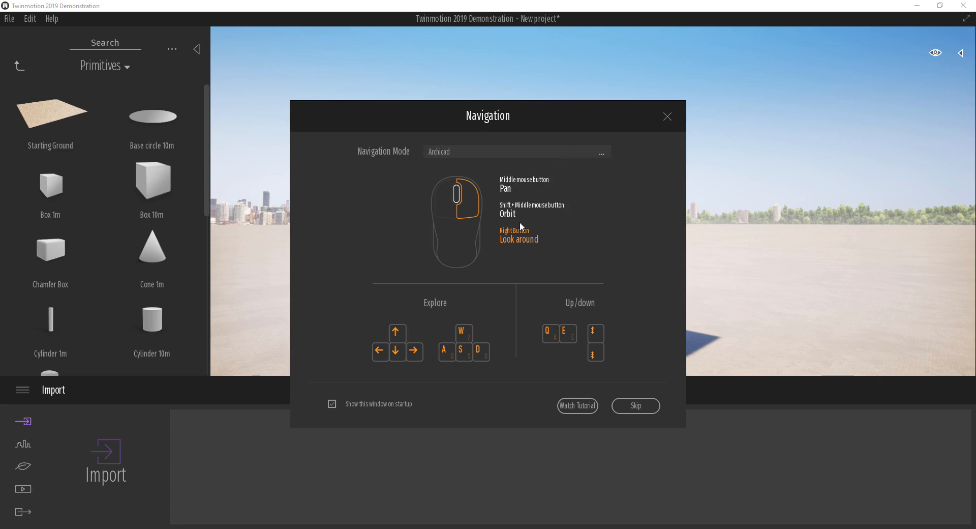
mouse_move(668, 119)
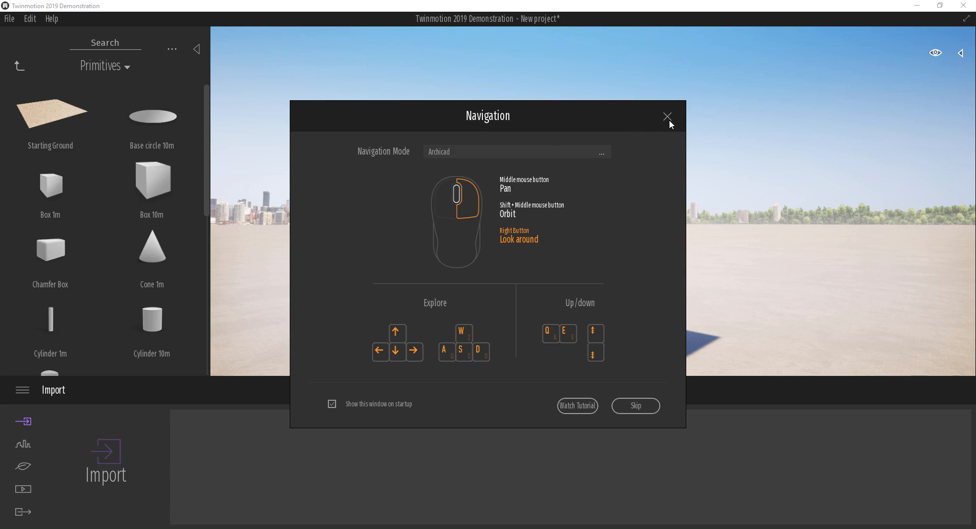
click(667, 117)
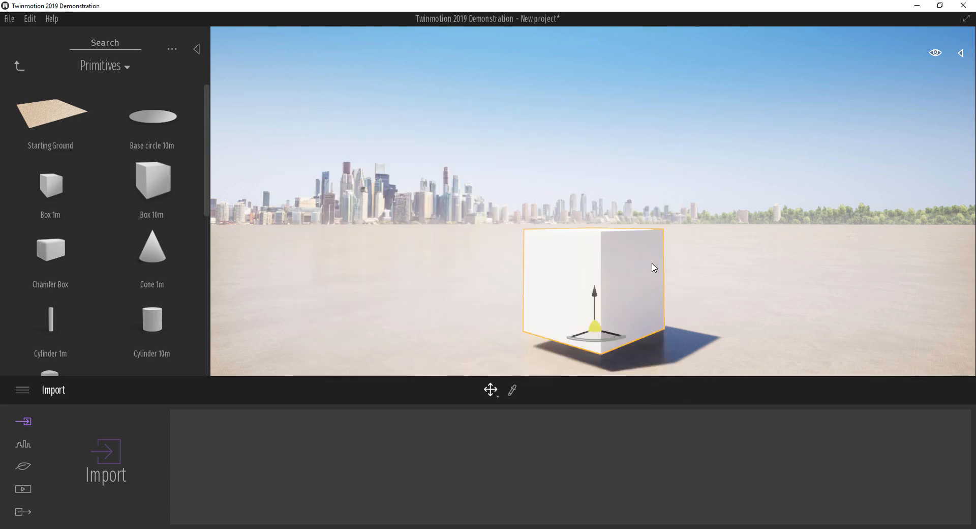
Add a Cylinder 10m beside the box and select the objects in the expanded Scenegraph panel
click(960, 52)
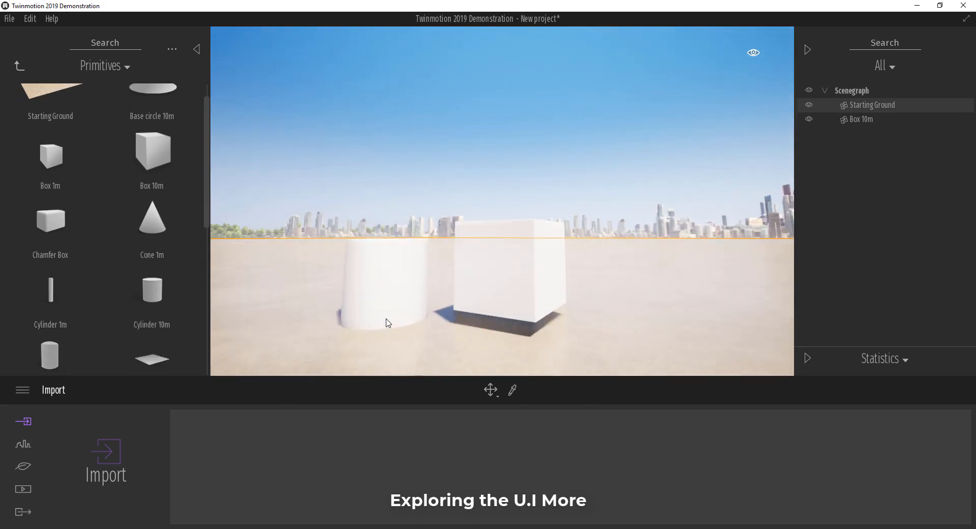
click(386, 287)
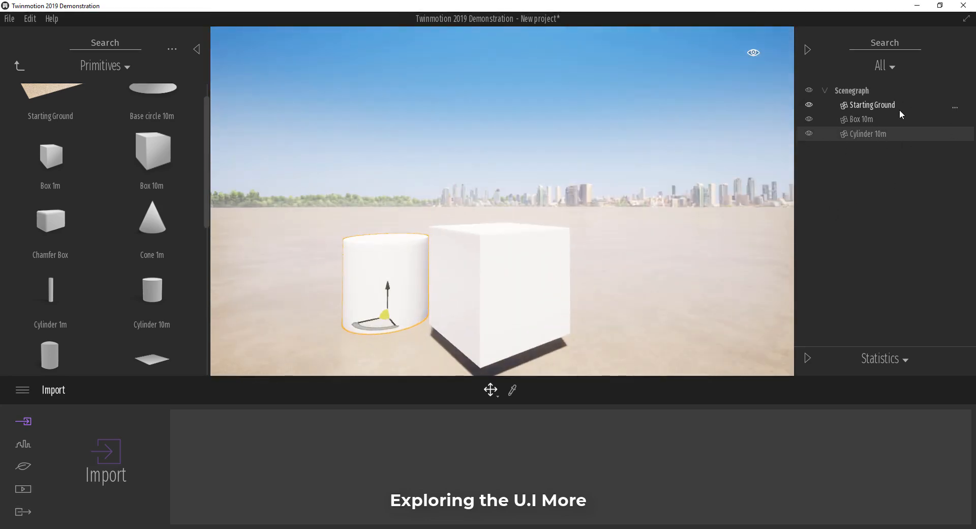
click(860, 119)
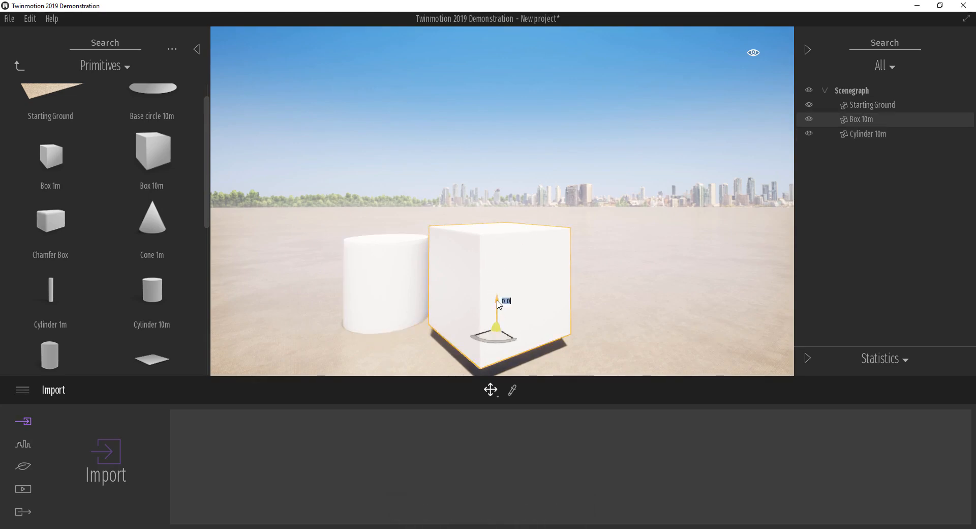
drag(498, 302, 516, 311)
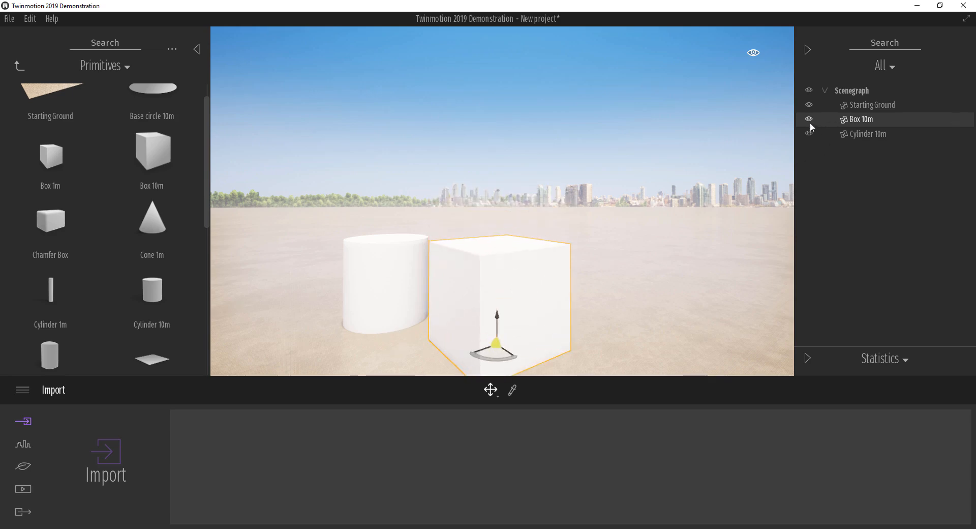
click(808, 119)
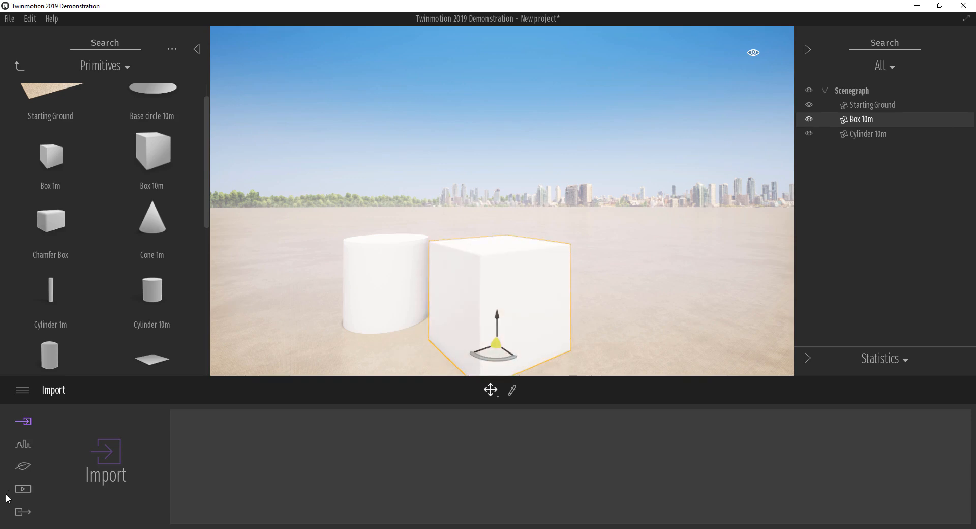
click(18, 65)
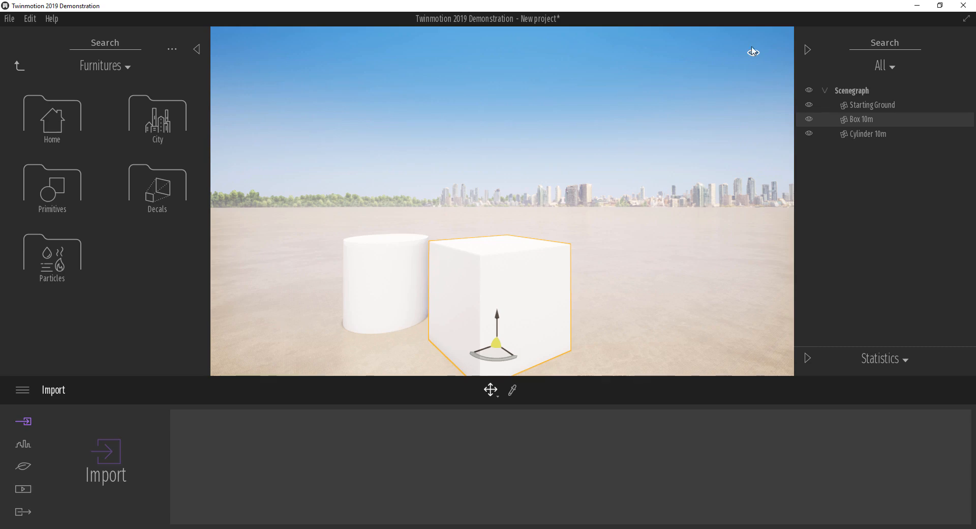
Shift the Day time slider to low late-day sunlight and view the box and cylinder from another side
click(753, 51)
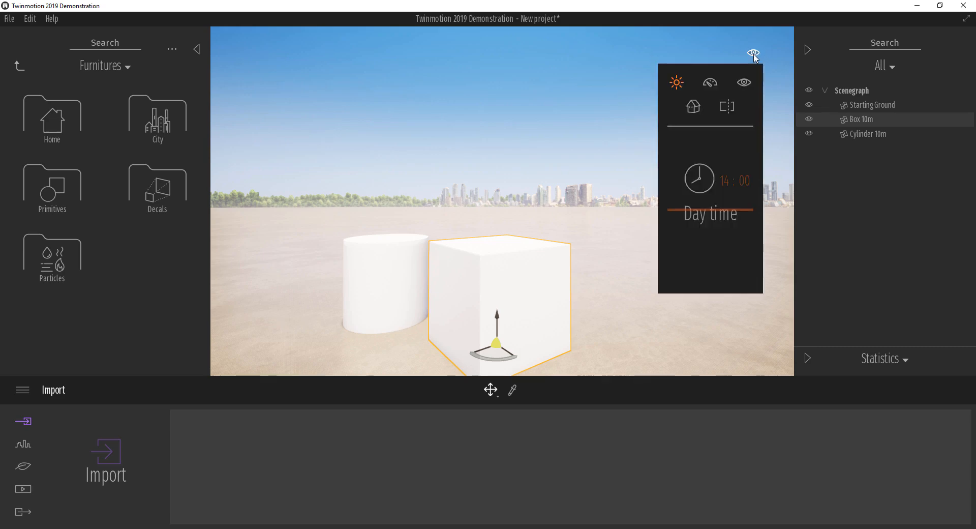
mouse_move(723, 224)
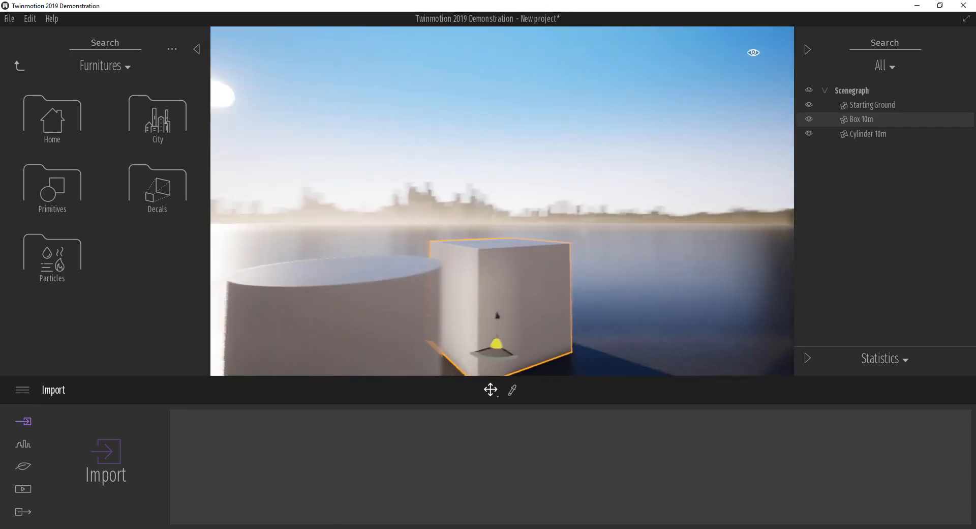
drag(498, 281, 436, 255)
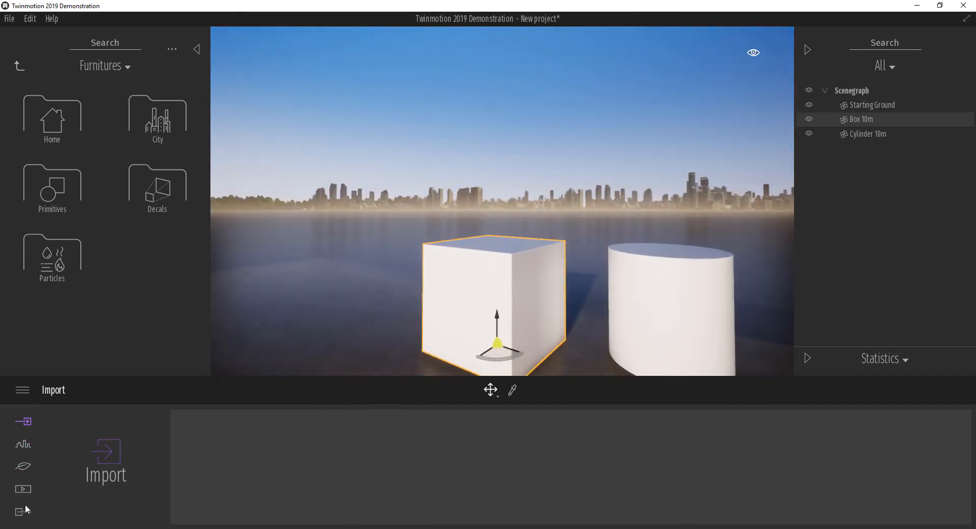
Browse the Urban and Media dock tools, then show the scene statistics panel with FPS and polygon counts
click(24, 444)
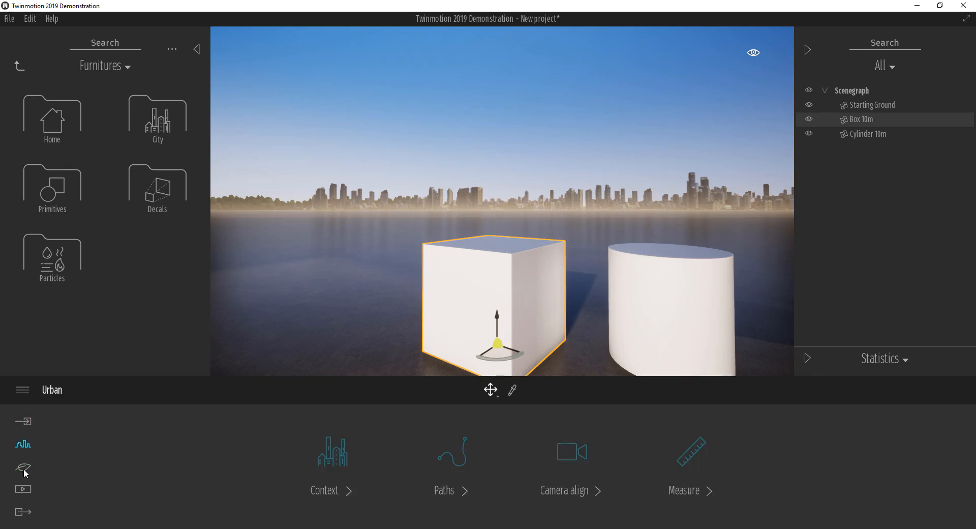
click(24, 489)
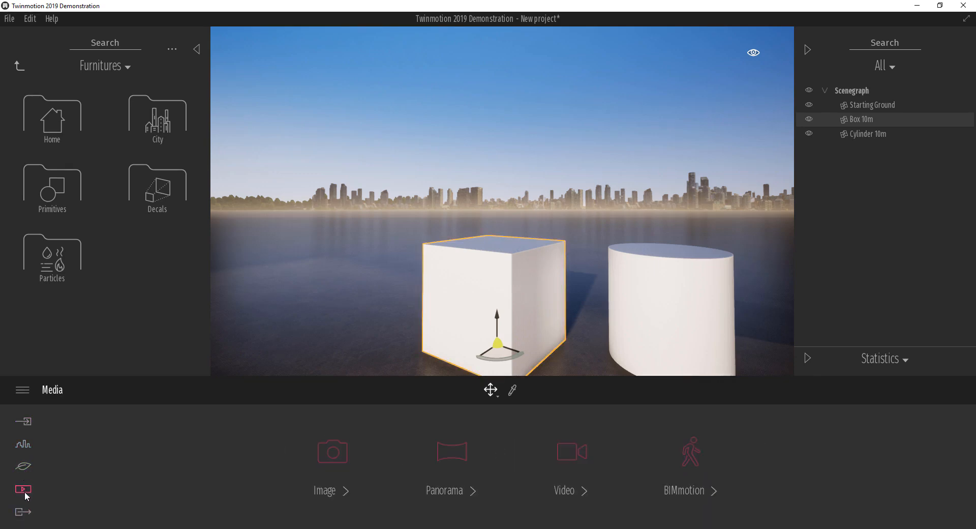
click(23, 443)
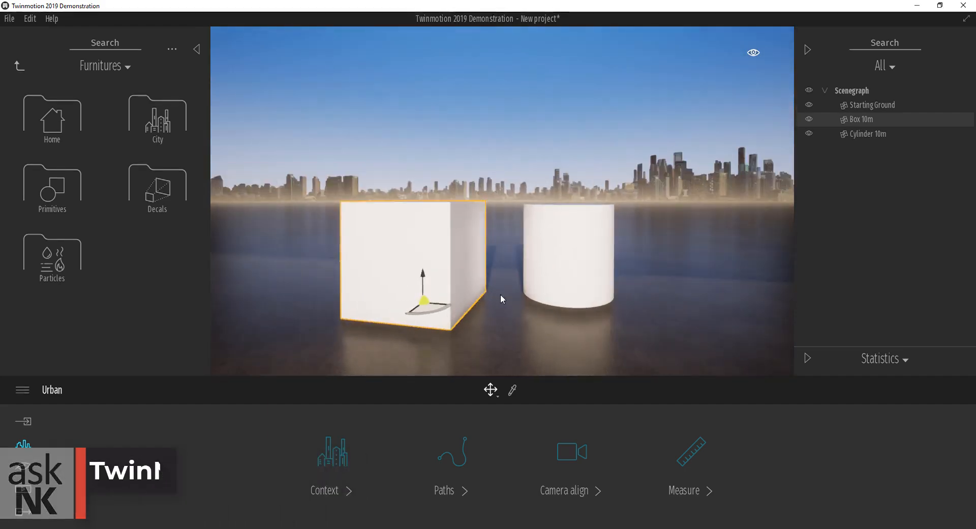
click(806, 359)
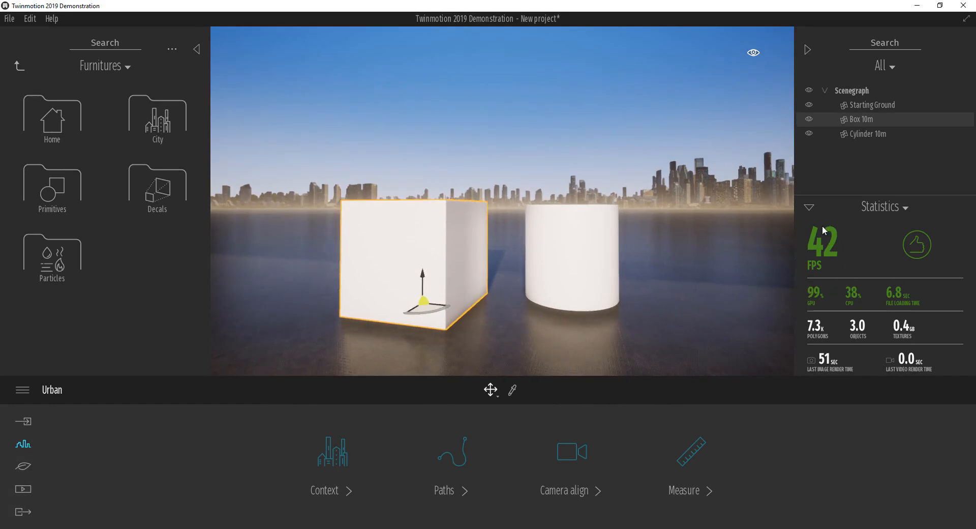
mouse_move(831, 277)
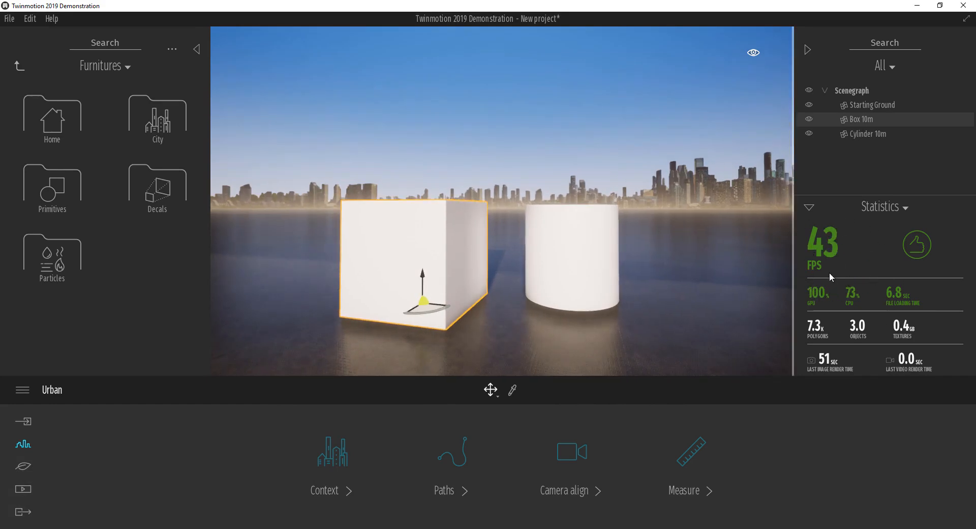
mouse_move(874, 303)
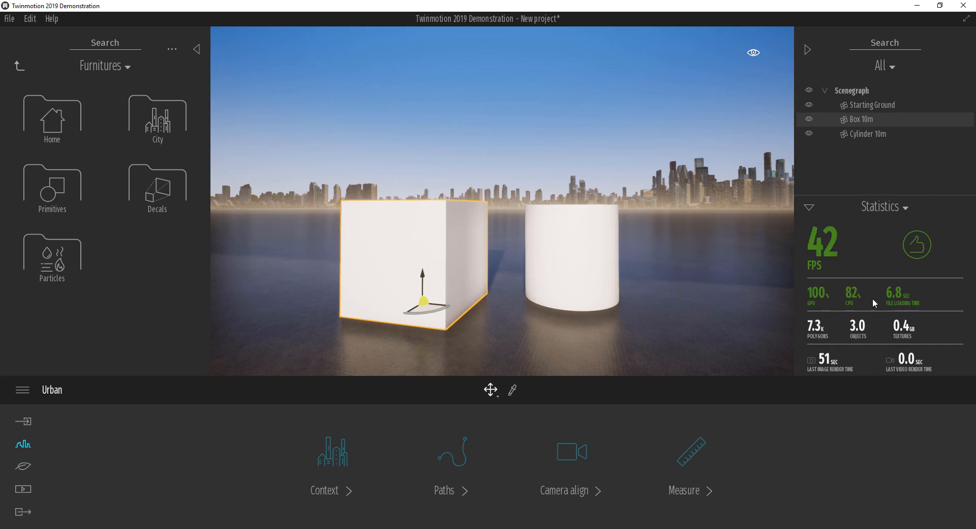
mouse_move(825, 318)
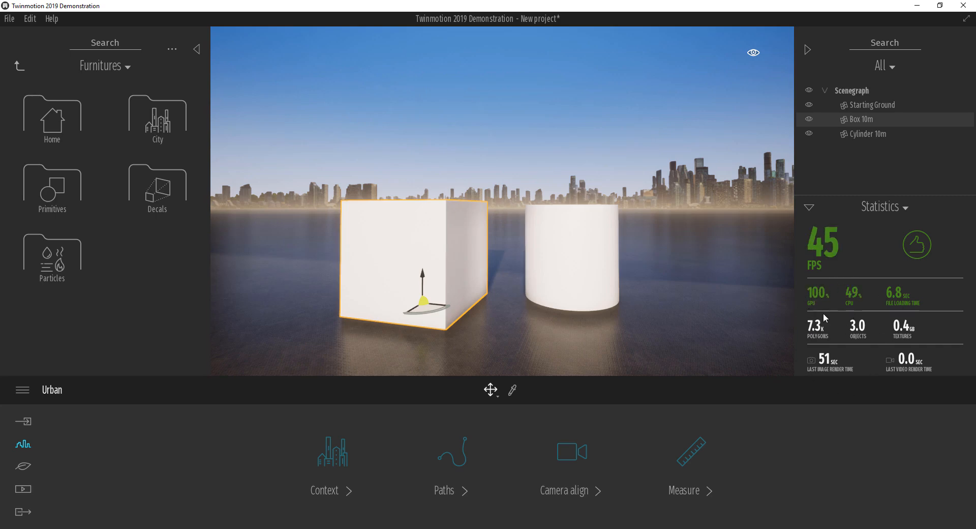